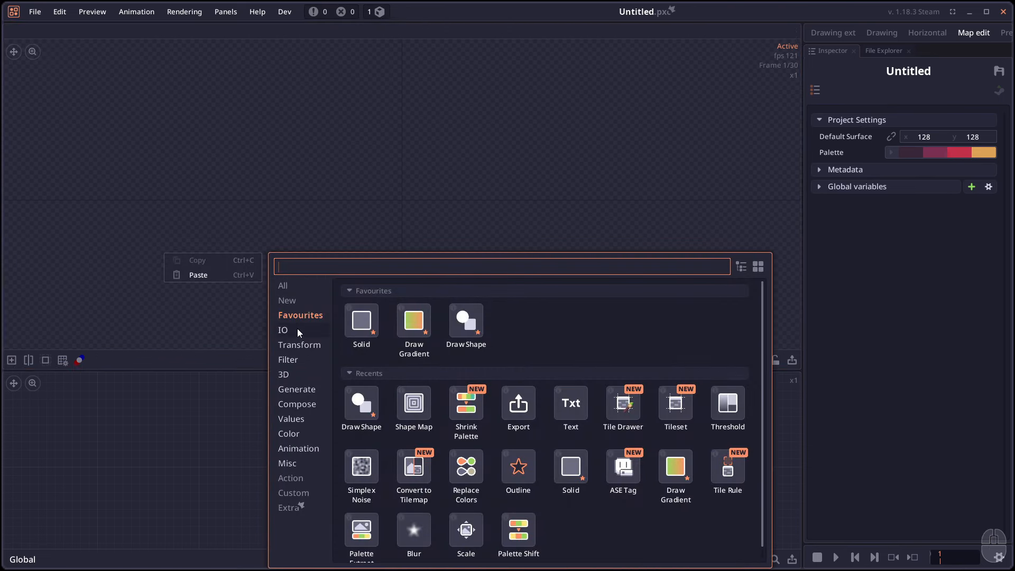
# Show the IO node category with the new Tileset group expanded
pyautogui.click(282, 329)
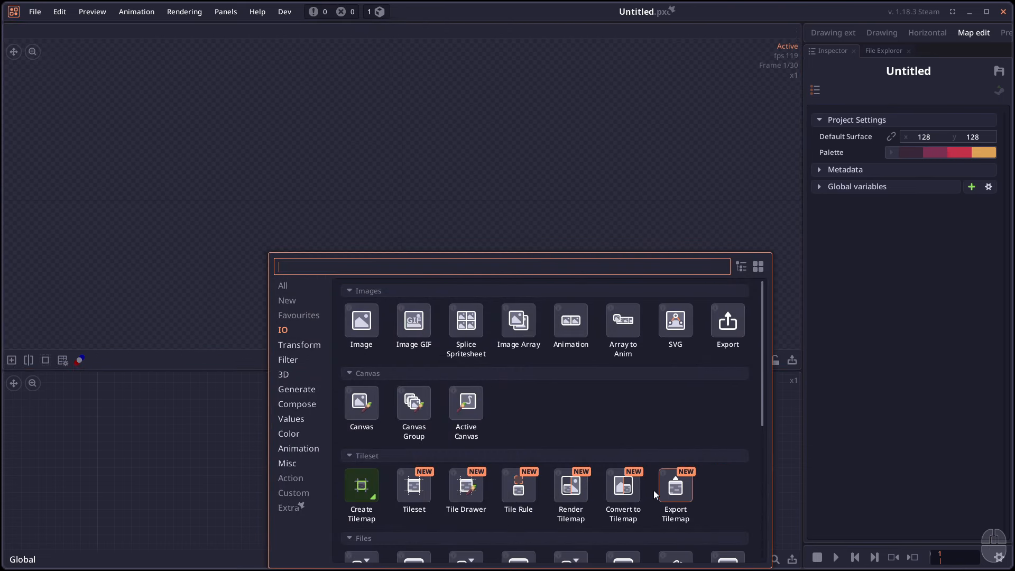
pyautogui.moveTo(702, 474)
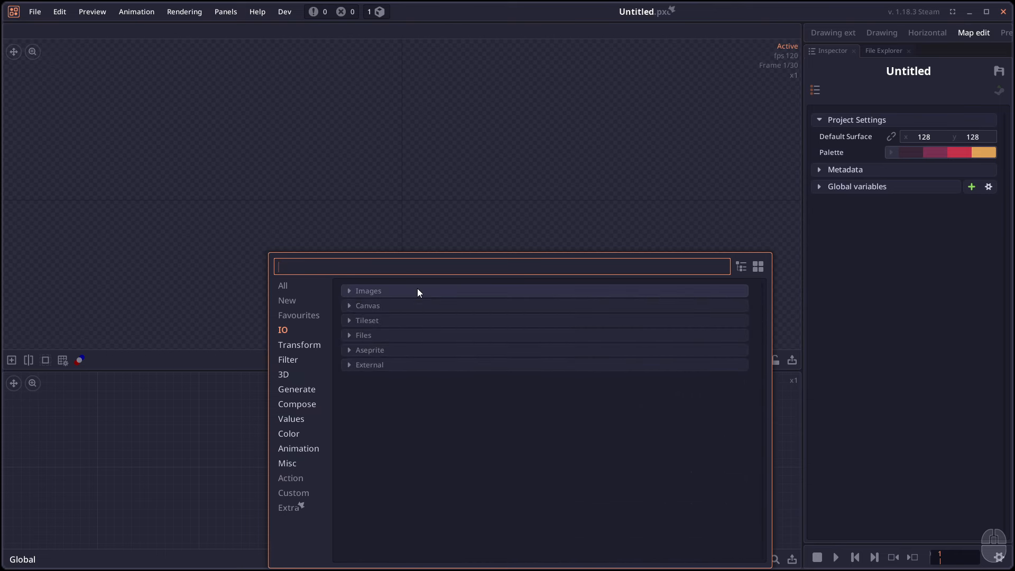
pyautogui.moveTo(489, 279)
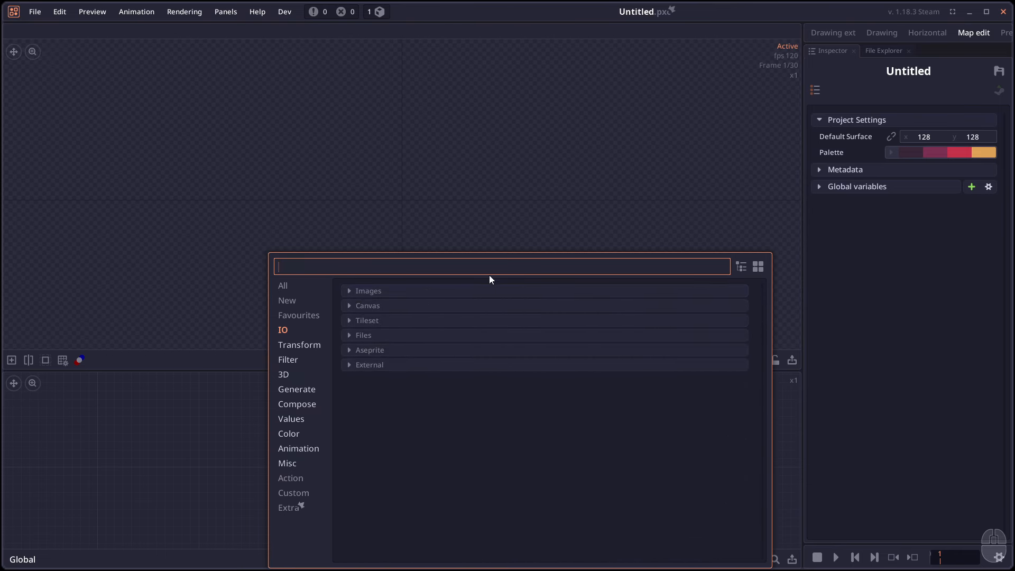
pyautogui.moveTo(860, 120)
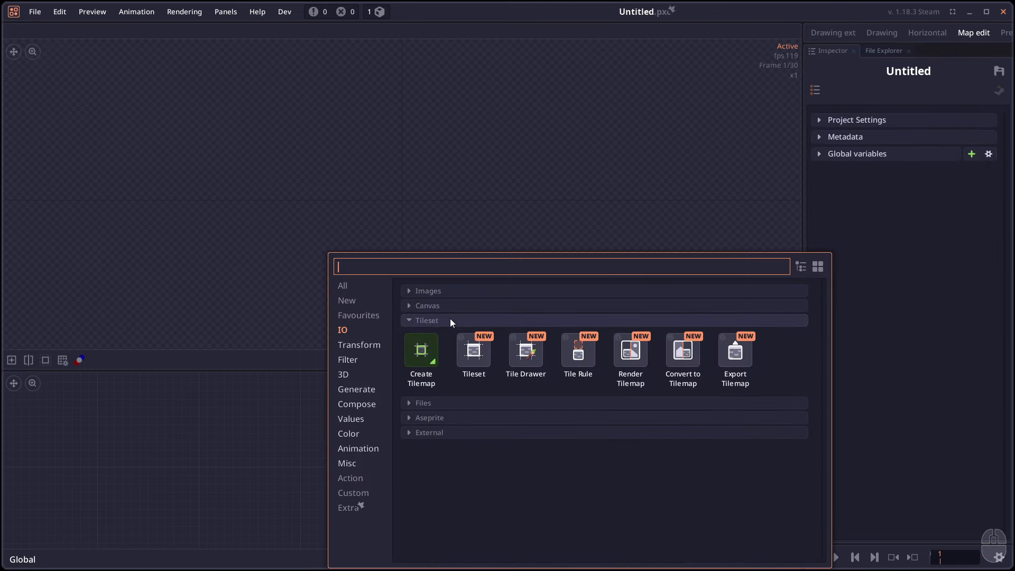
pyautogui.moveTo(474, 351)
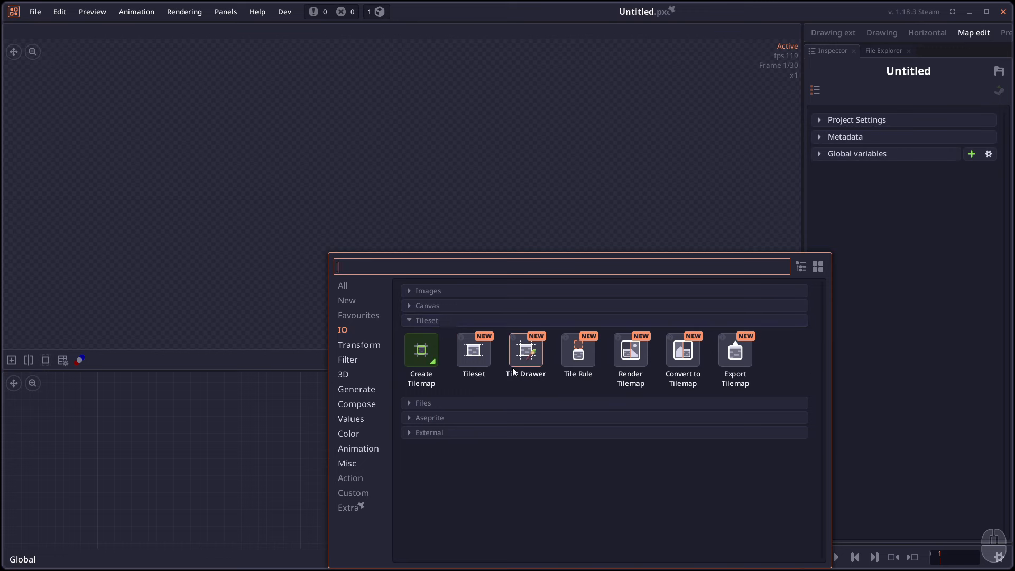
pyautogui.moveTo(735, 351)
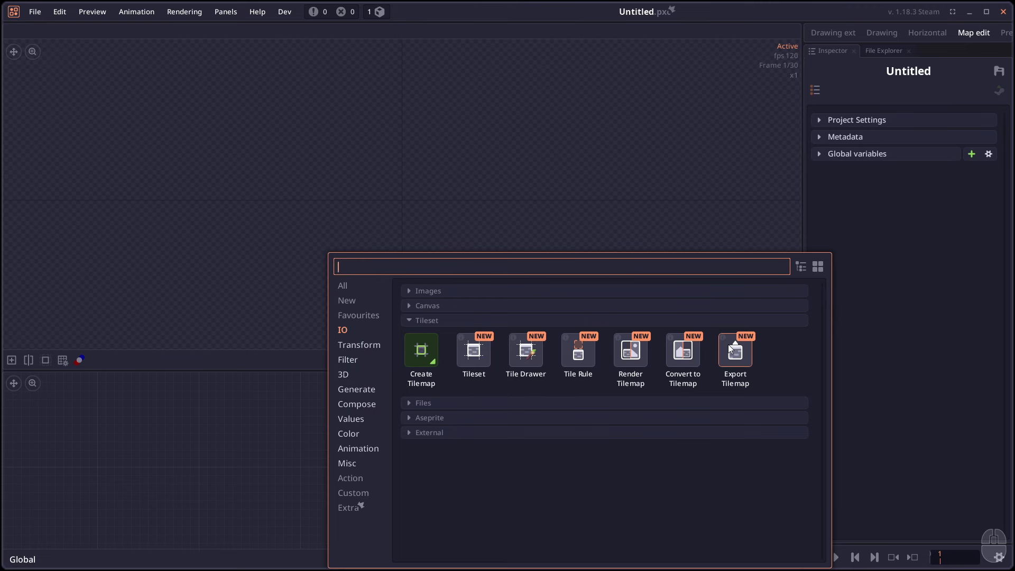
pyautogui.moveTo(473, 351)
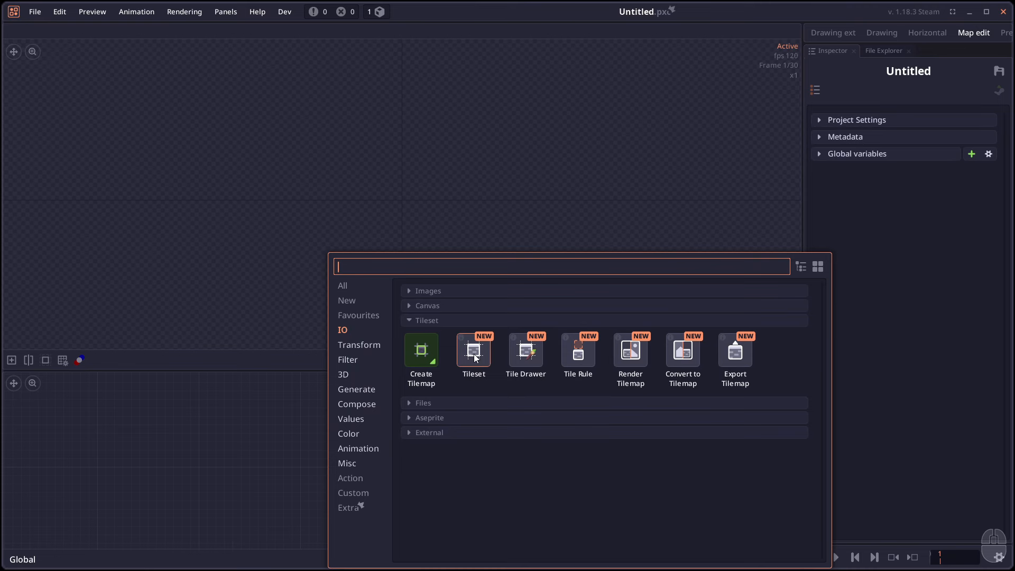
pyautogui.moveTo(578, 356)
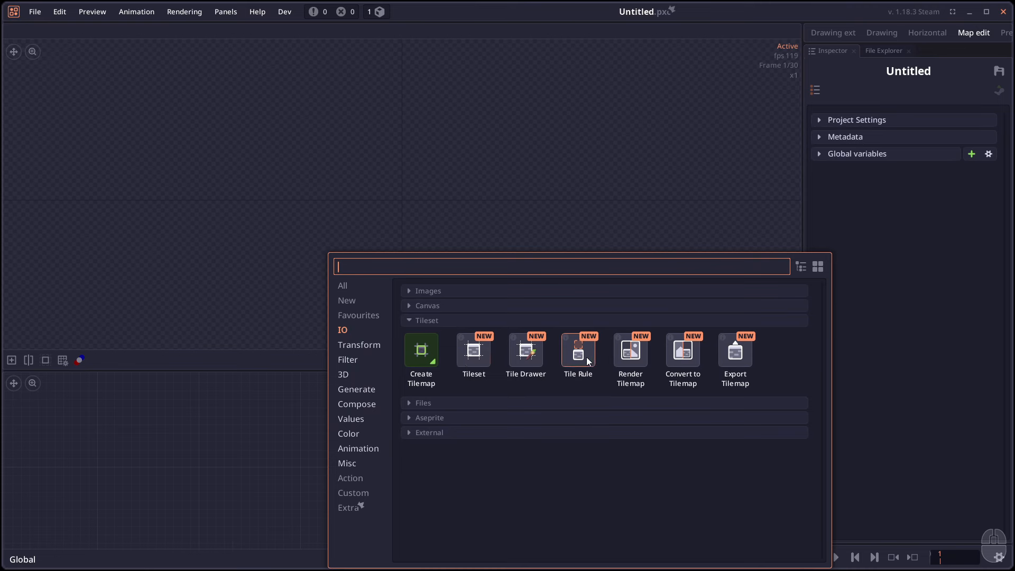
pyautogui.moveTo(564, 370)
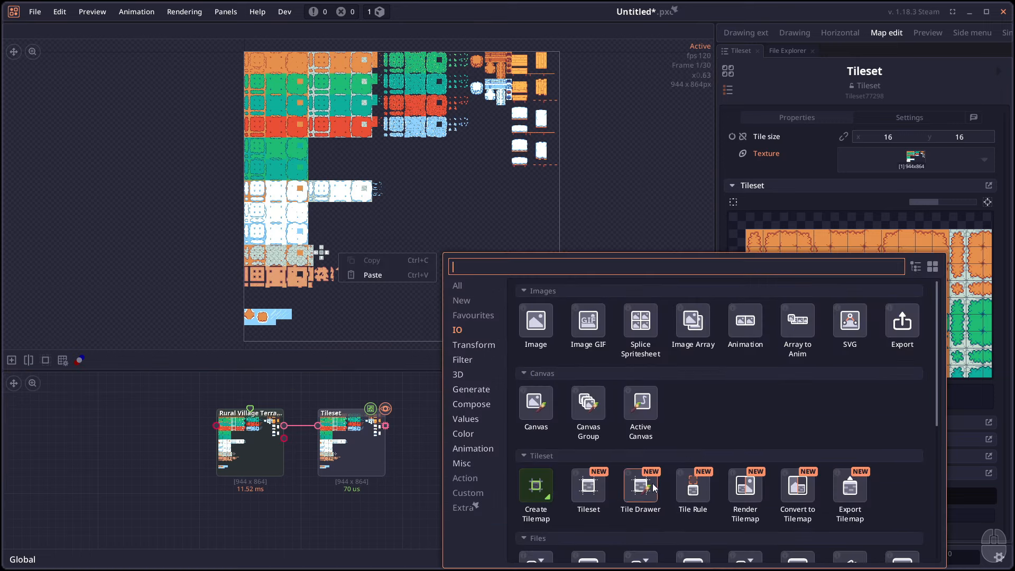
# Add a Tile Drawer node fed by the Tileset and paint an orange-and-teal autoterrain map
pyautogui.click(639, 492)
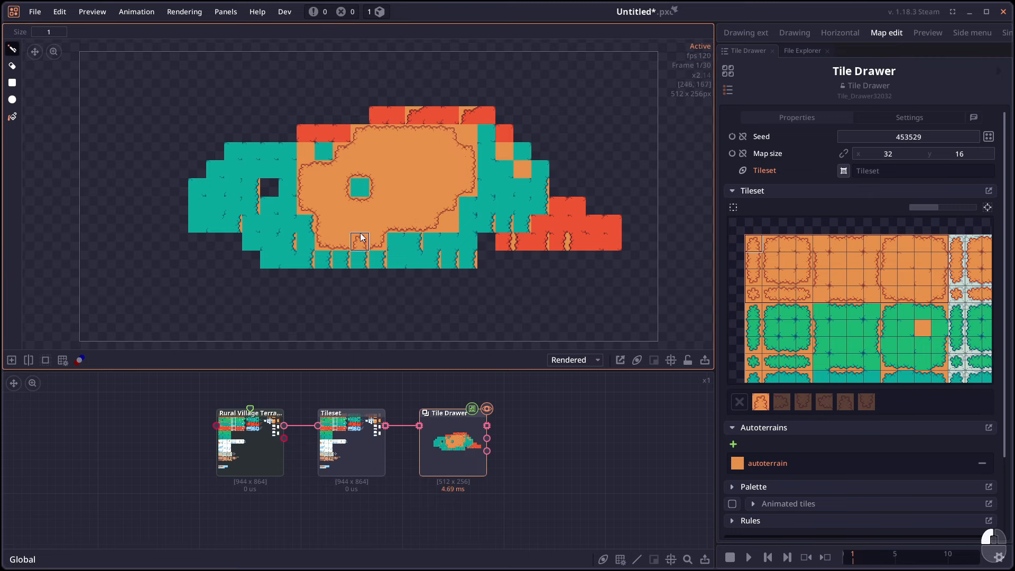
# Build a green autoterrain from the selected green tiles and paint a large grassland
pyautogui.click(305, 150)
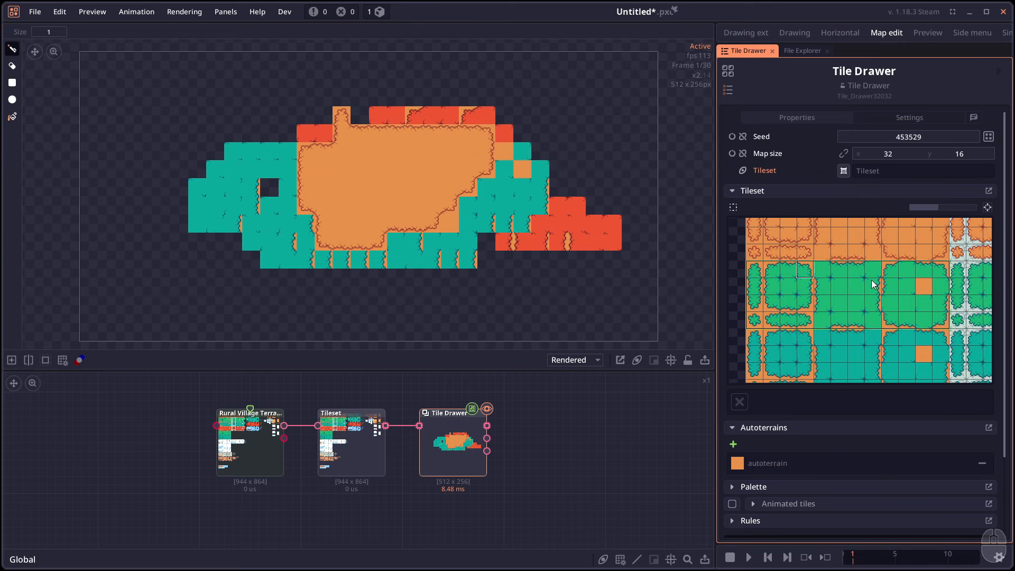
pyautogui.moveTo(734, 444)
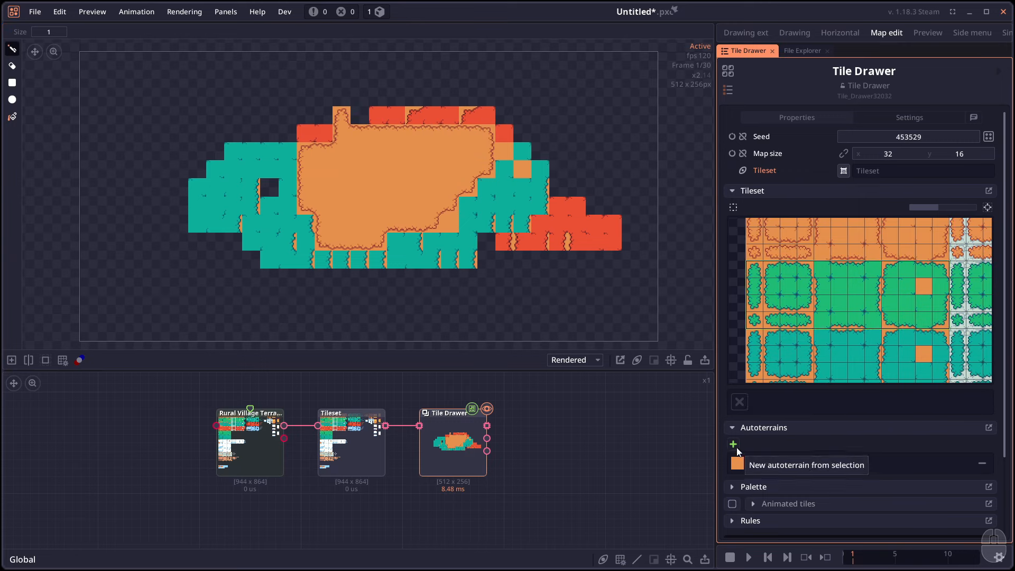
pyautogui.click(733, 444)
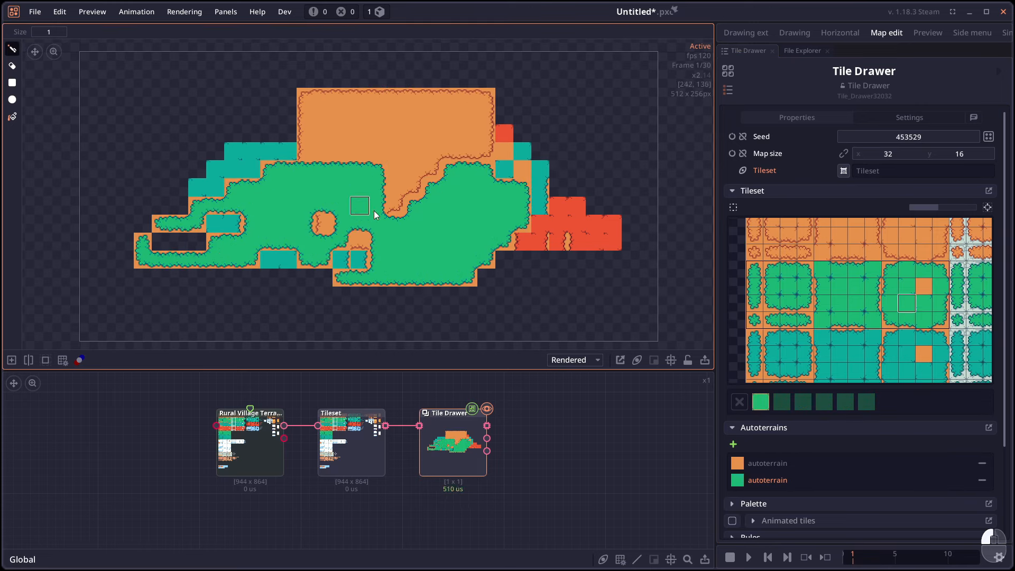
pyautogui.scroll(-3)
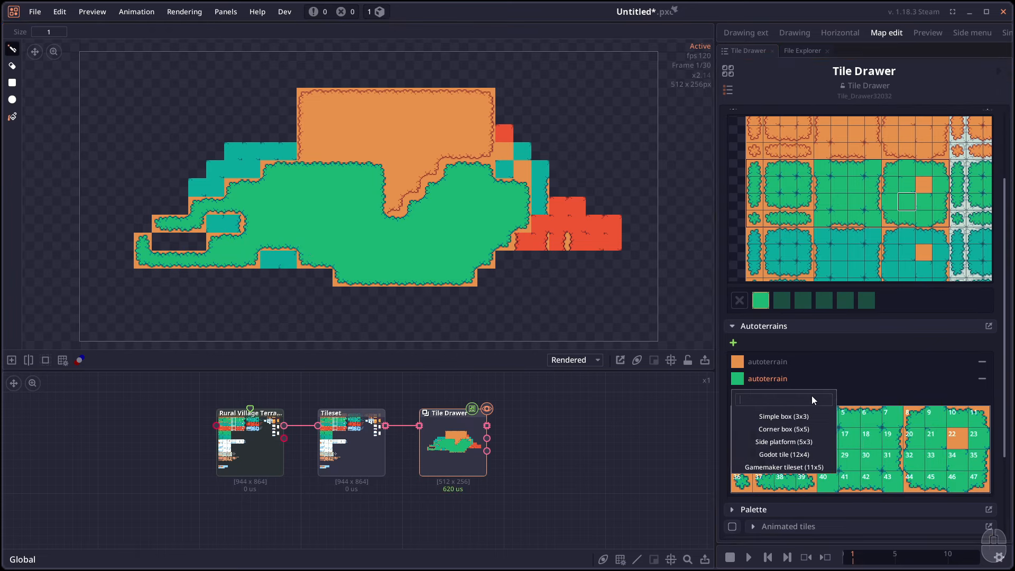
# Add tile rule 0 scattering grass tufts, then paint stone and water with another autoterrain
pyautogui.click(783, 416)
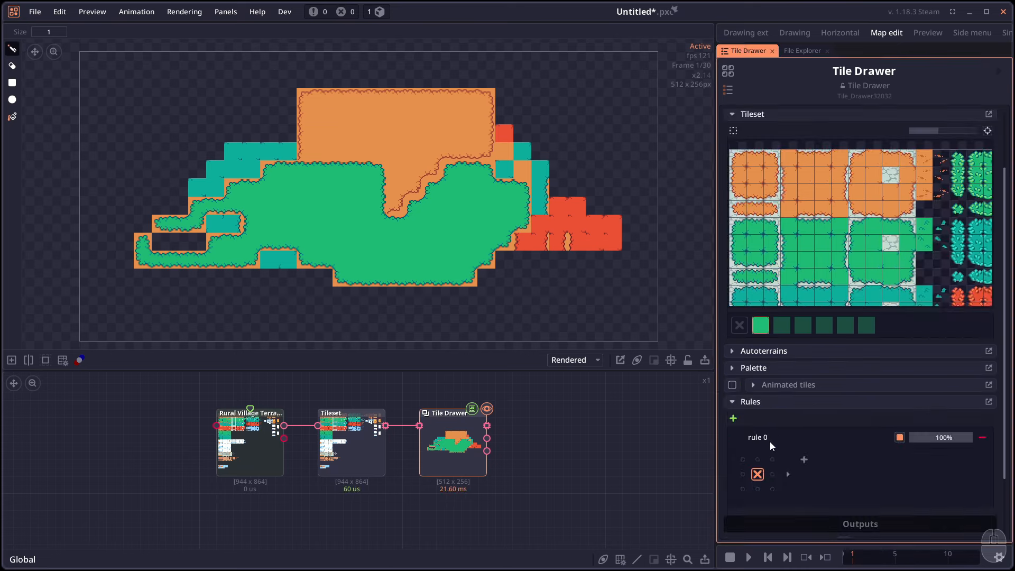
pyautogui.moveTo(786, 493)
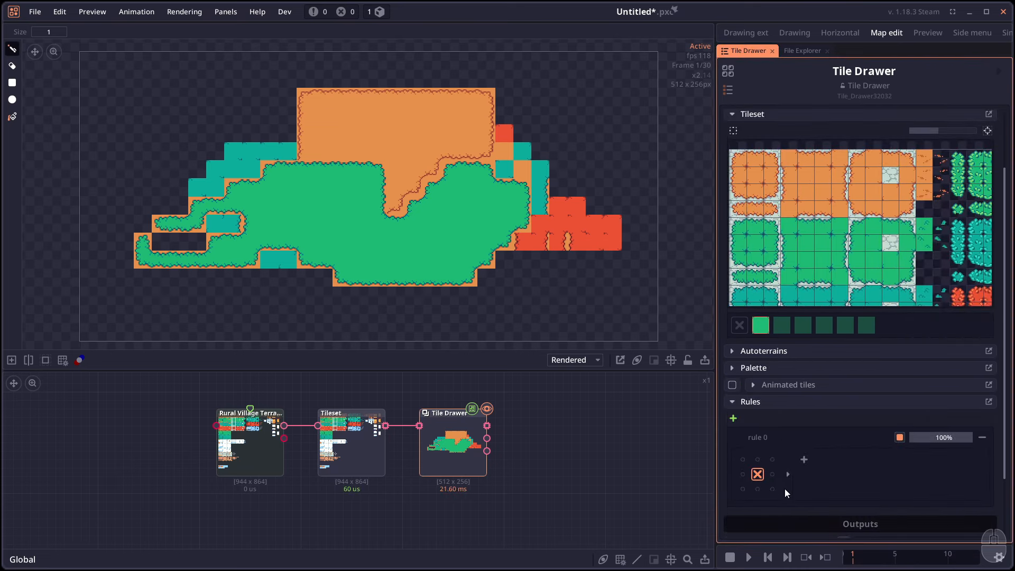
pyautogui.moveTo(253, 223)
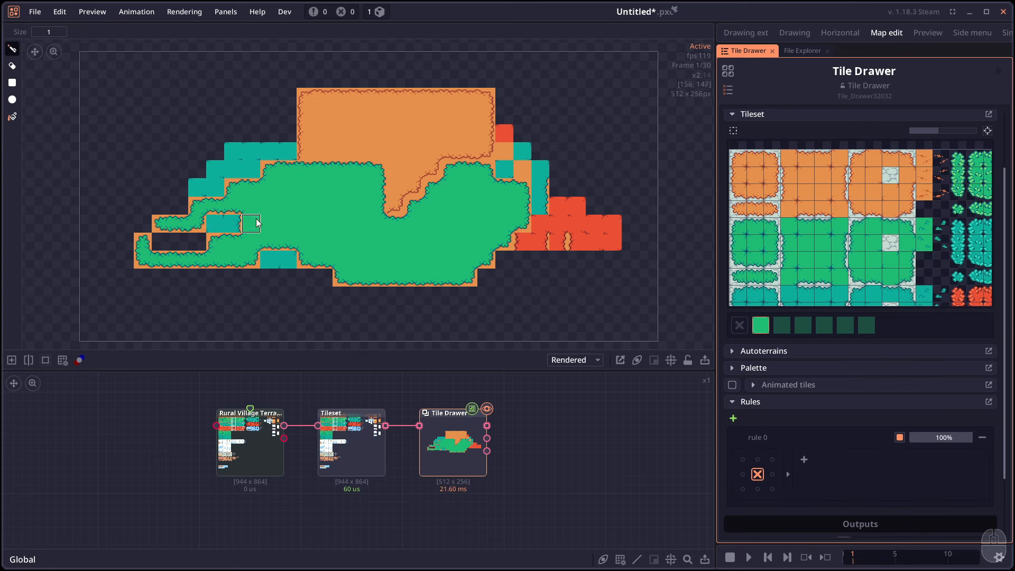
pyautogui.moveTo(251, 226)
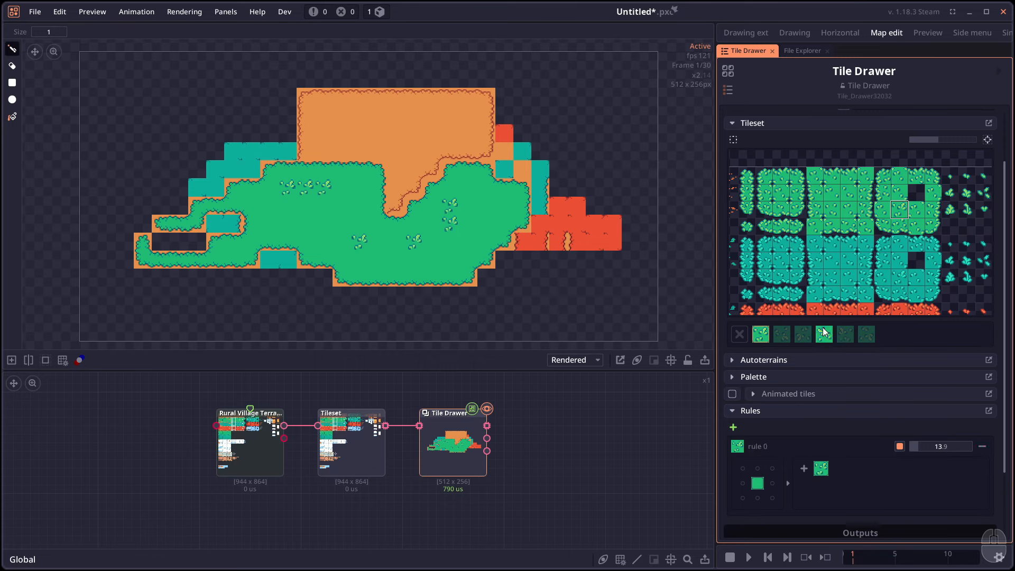
pyautogui.click(763, 360)
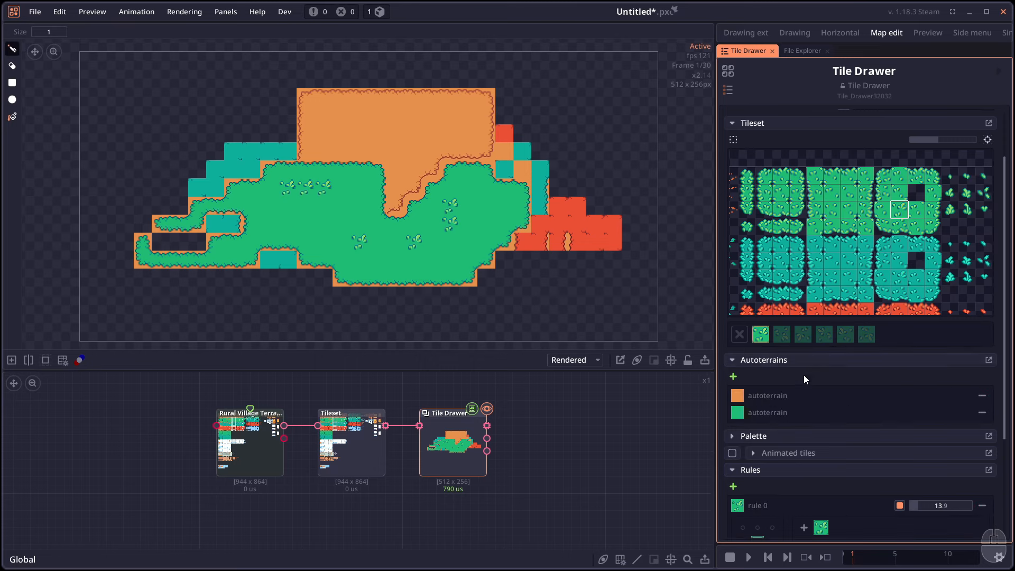
pyautogui.click(378, 188)
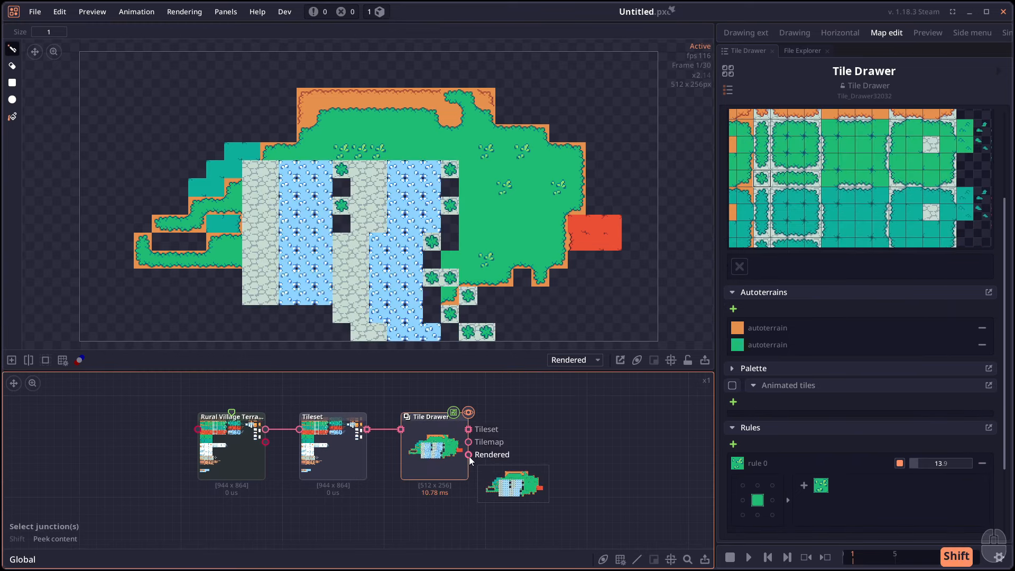
# Peek at the Tile Drawer's Rendered output showing the stone and water patches
pyautogui.click(467, 442)
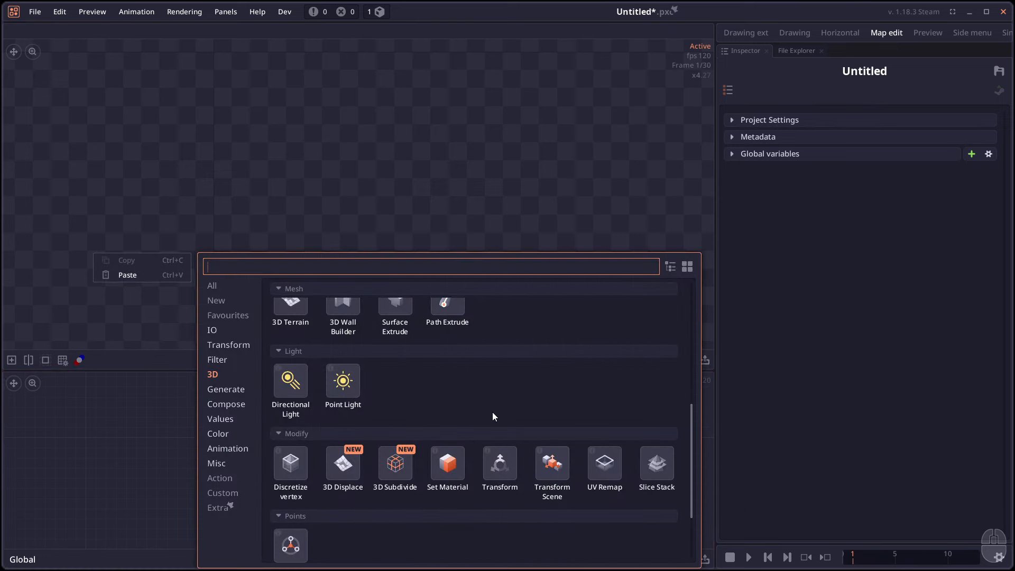
# Add a 3D Plane feeding a Displace vertex node driven by a Perlin Noise texture
pyautogui.scroll(3)
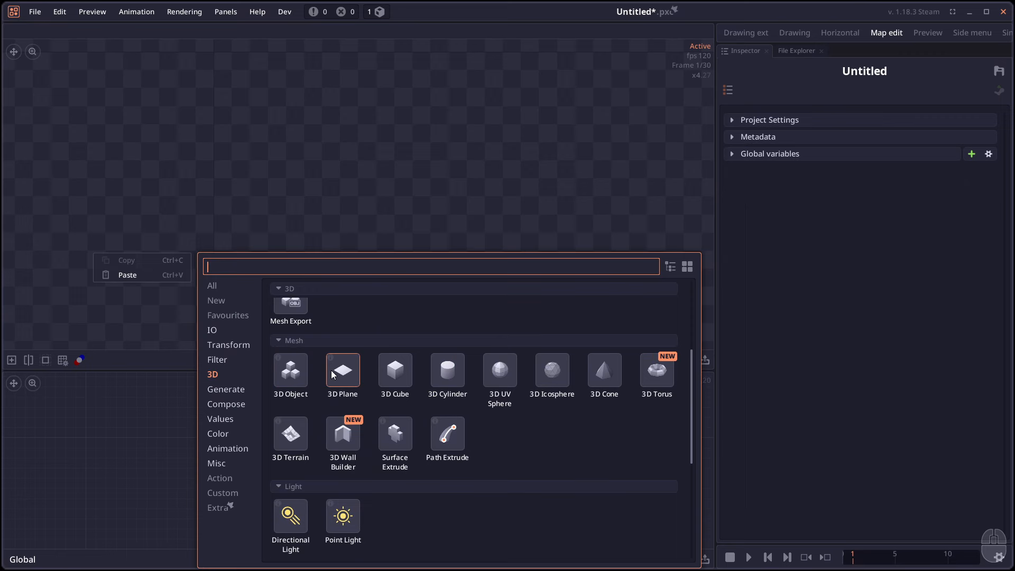
pyautogui.doubleClick(341, 371)
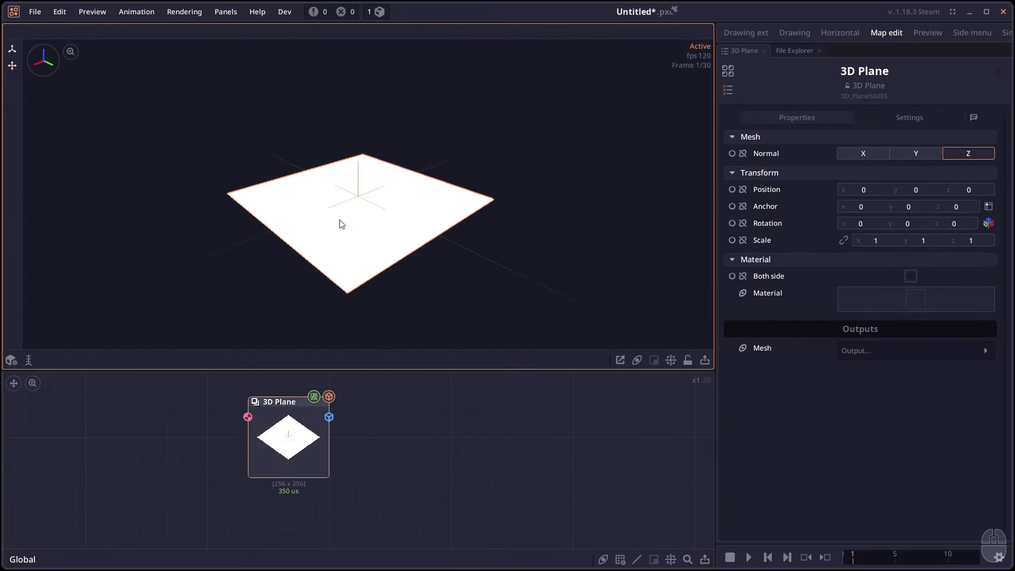
pyautogui.moveTo(345, 439)
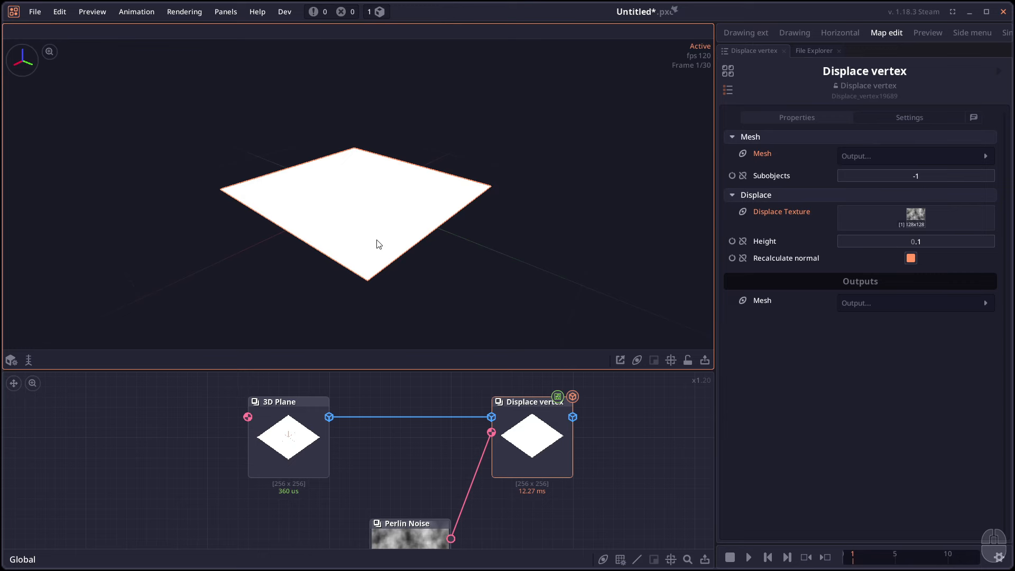
pyautogui.click(916, 241)
pyautogui.write('0.01')
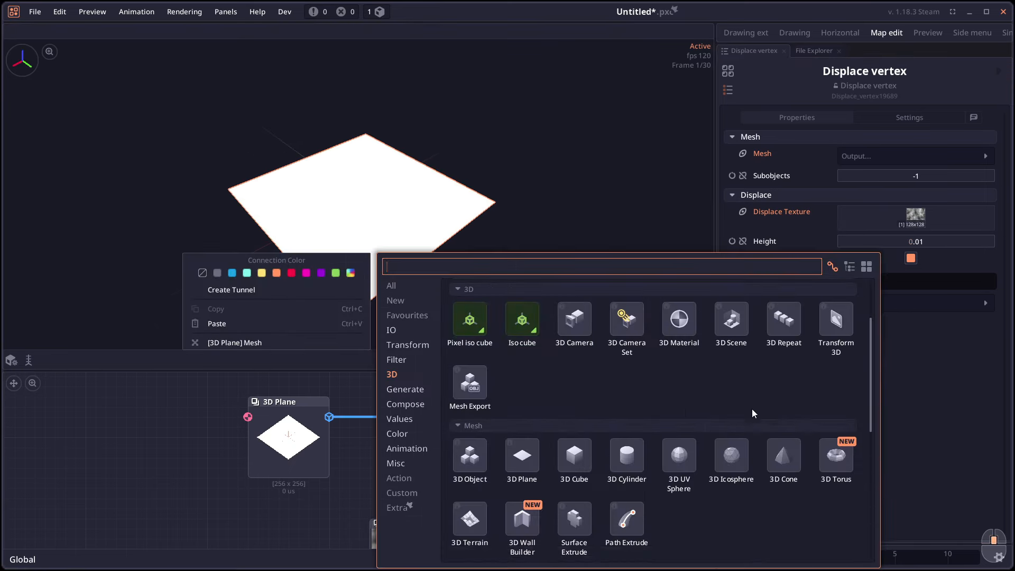
# Insert a 3D Subdivide between the plane and displacement for a jagged rocky terrain
pyautogui.scroll(-3)
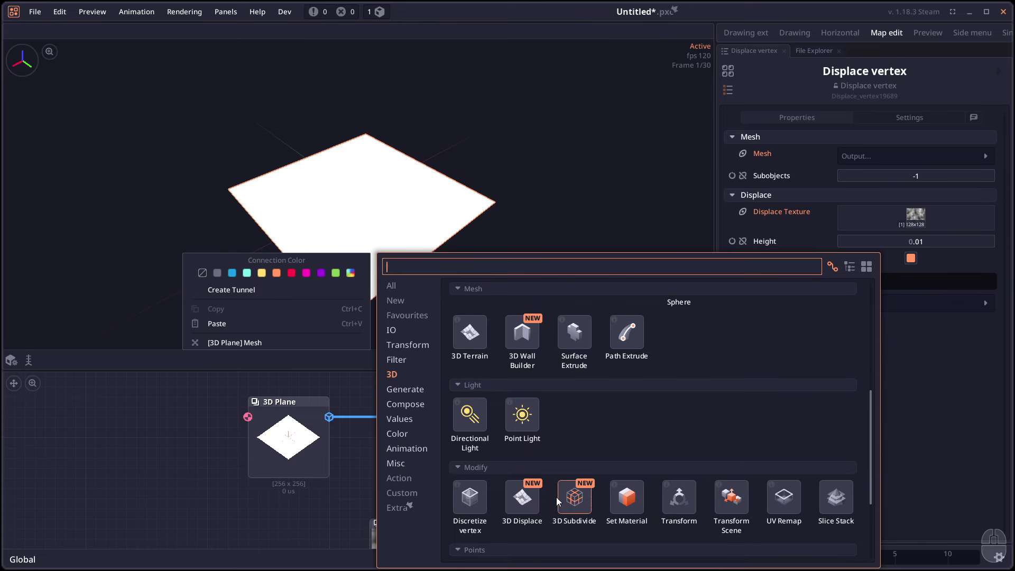
pyautogui.click(574, 497)
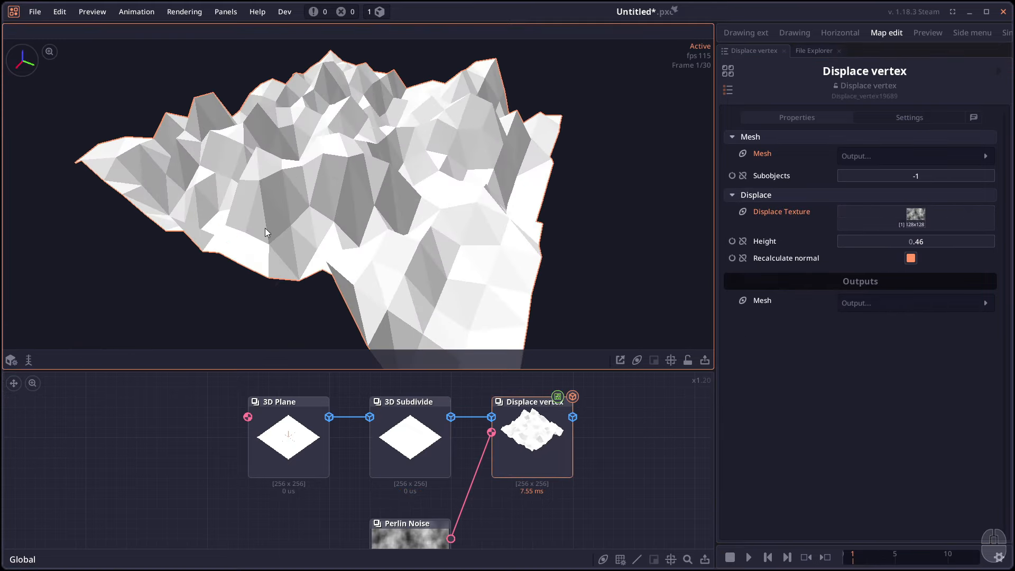
pyautogui.moveTo(287, 227)
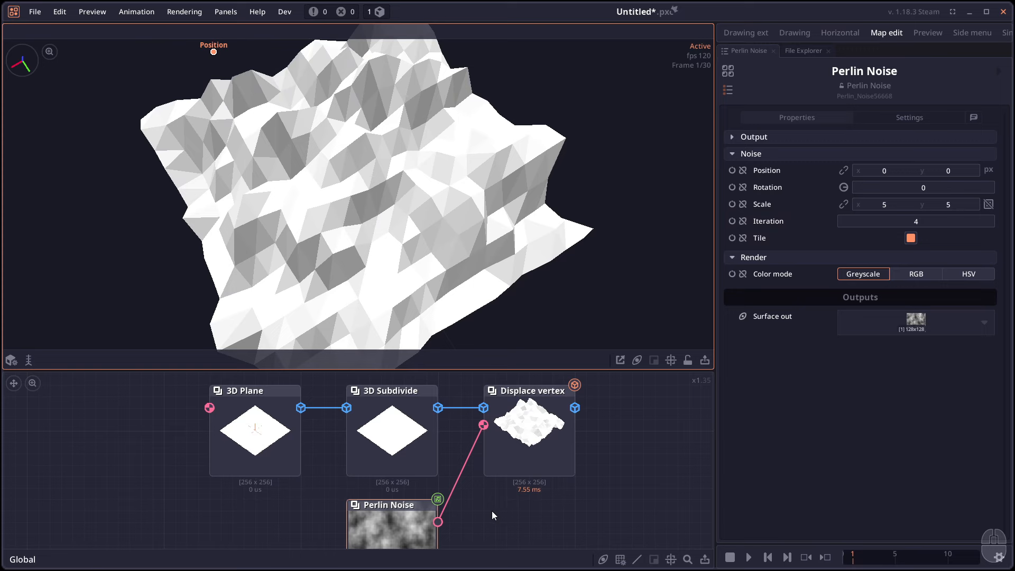
pyautogui.moveTo(439, 521)
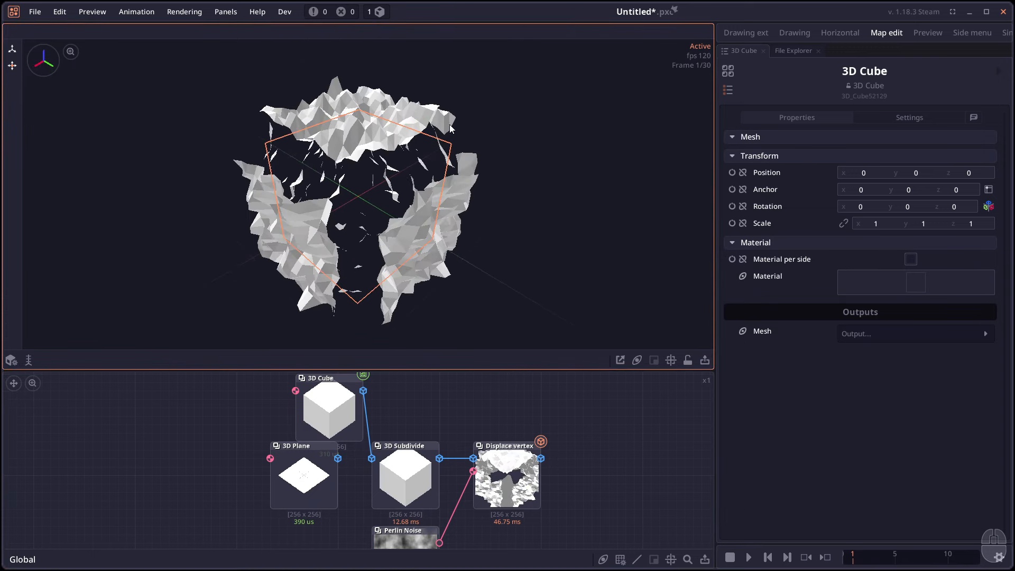
pyautogui.moveTo(421, 212)
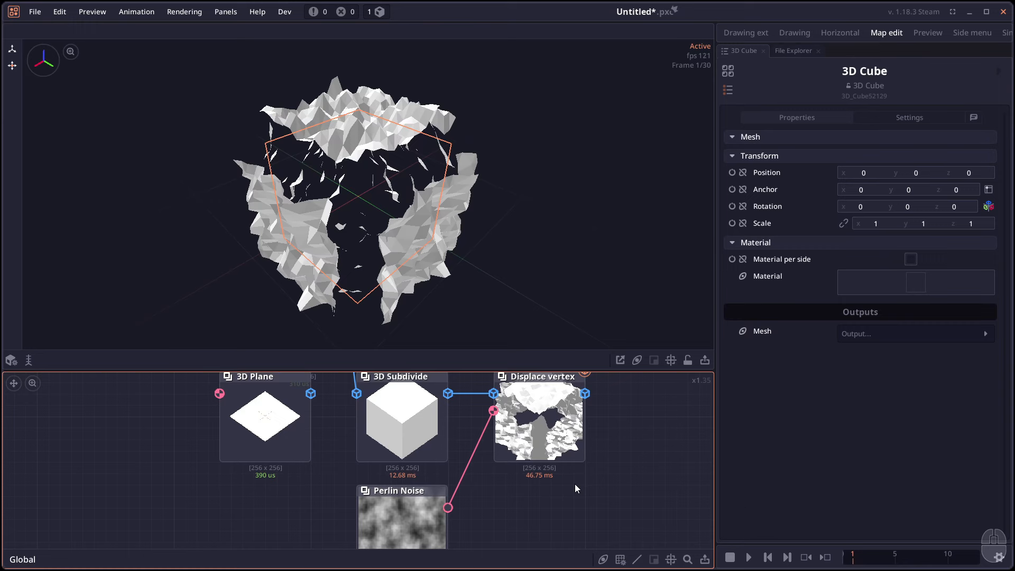
# Swap a 3D Cube mesh into the Subdivide input to make a craggy displaced cube
pyautogui.click(402, 418)
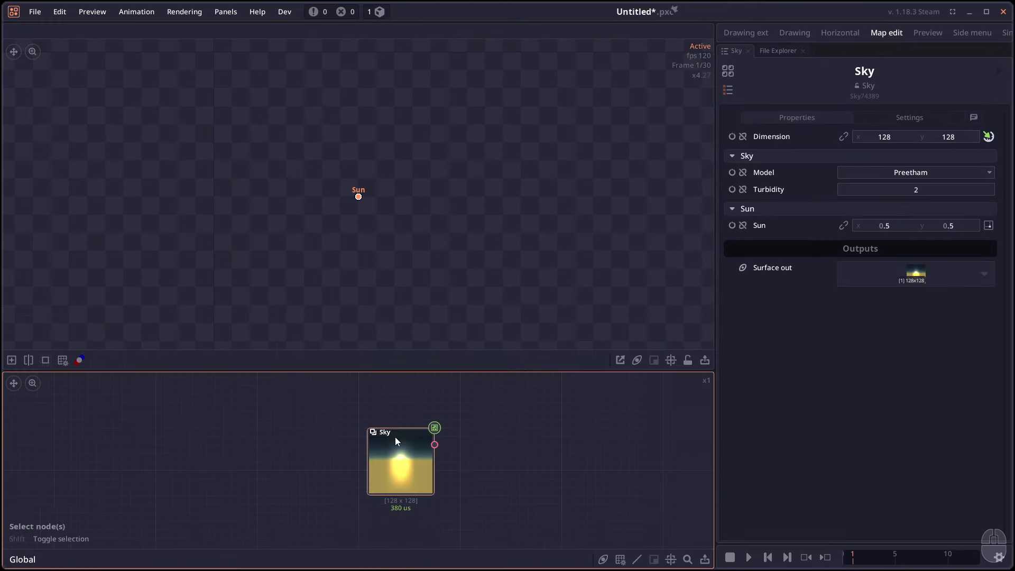
# Switch the Sky node's model from Preetham to Basic scattering
pyautogui.click(914, 173)
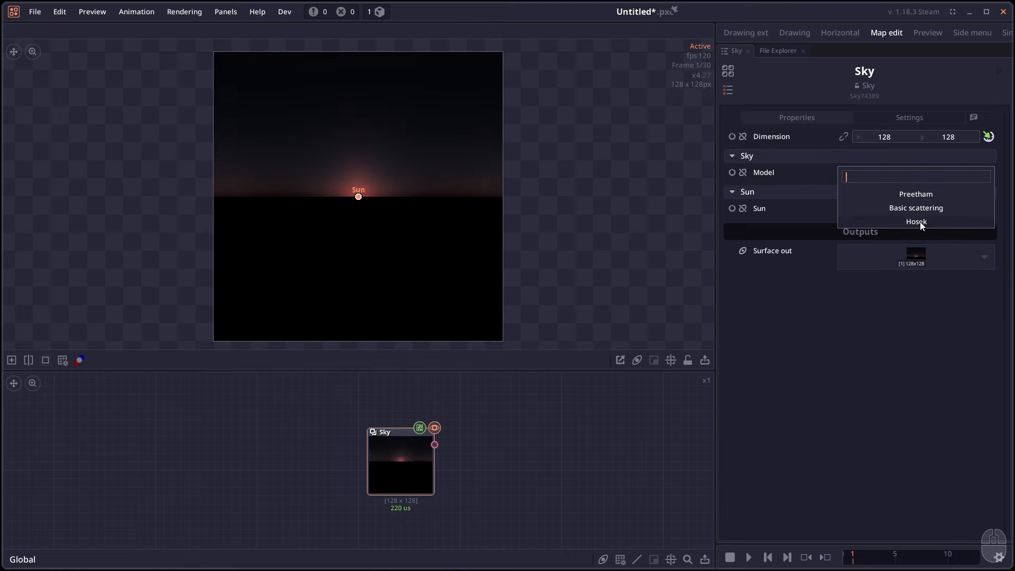
pyautogui.click(916, 193)
pyautogui.write('shrink')
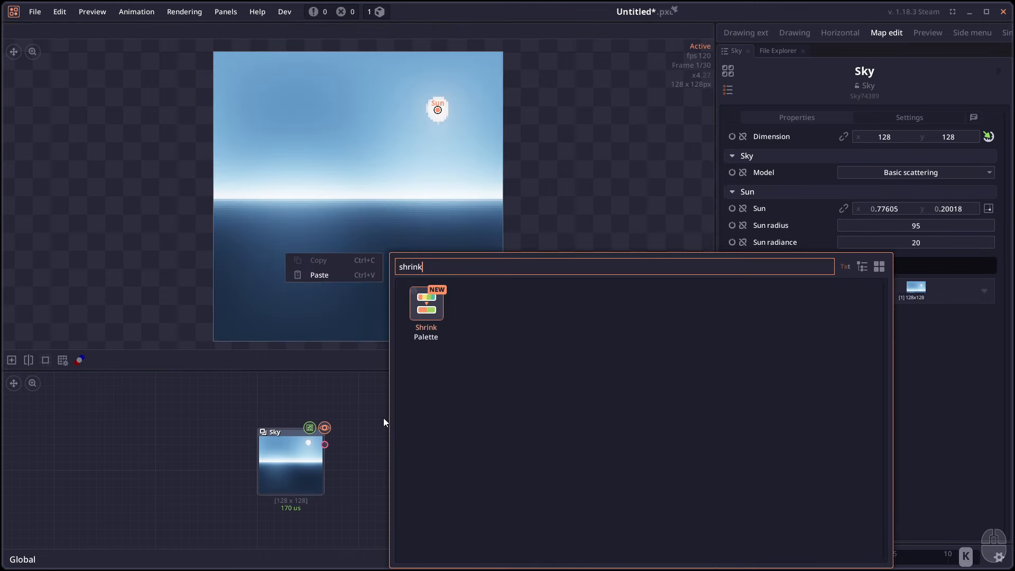
# Add a Shrink Palette node after Palette Extract and reduce the sky palette to 4 colours
pyautogui.click(426, 304)
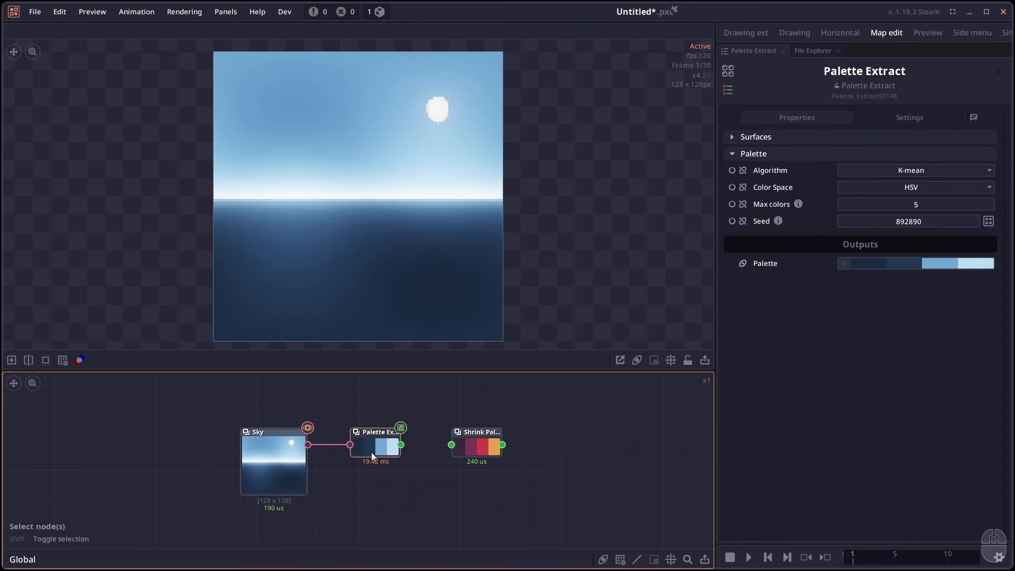
pyautogui.click(915, 169)
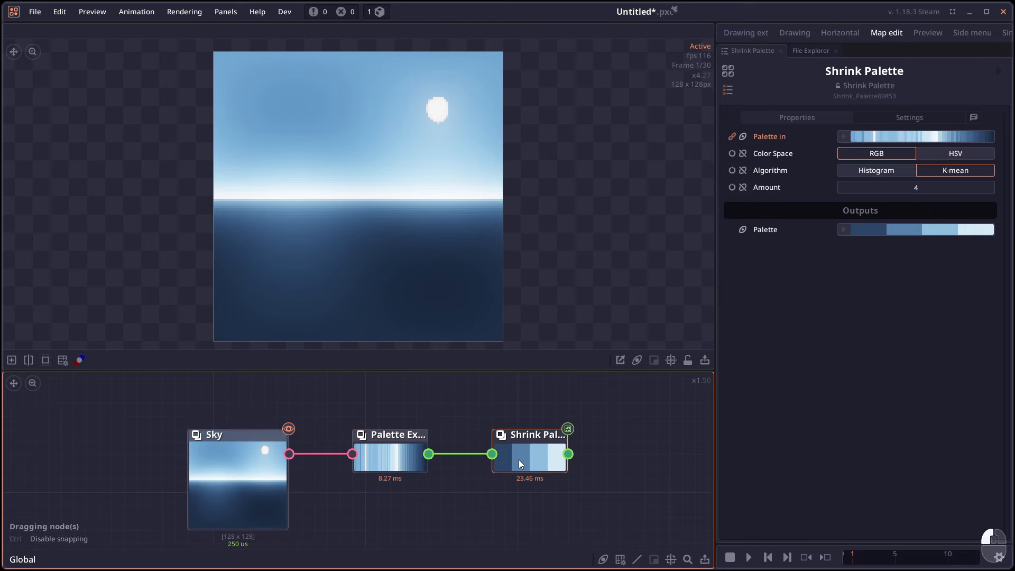
pyautogui.tripleClick(914, 187)
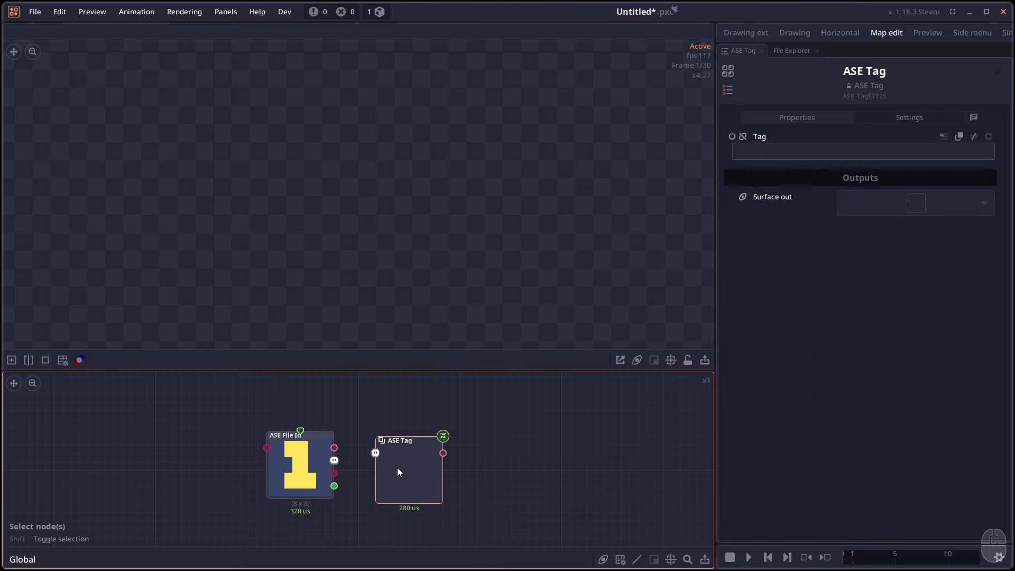
pyautogui.moveTo(310, 469)
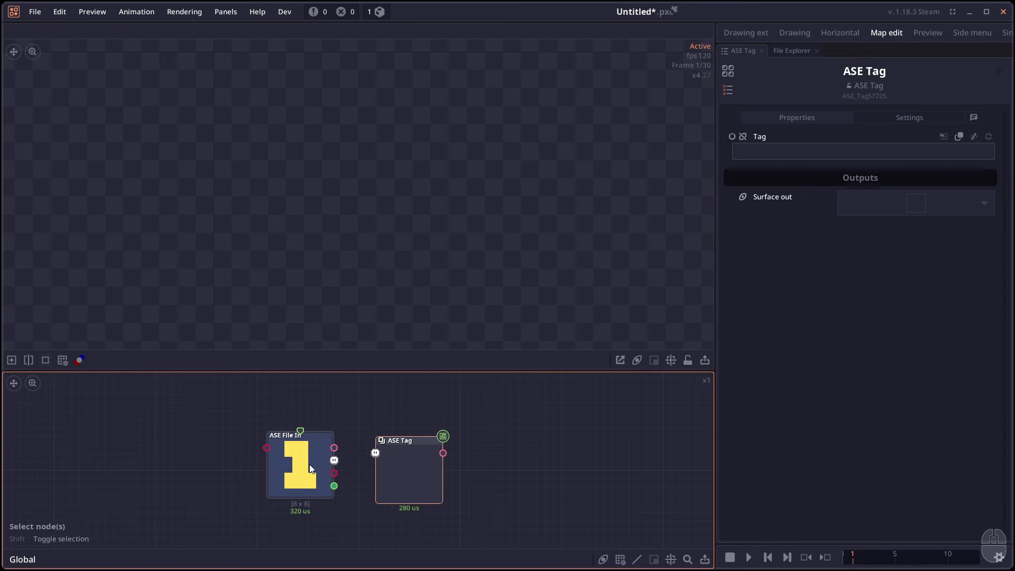
# Set one ASE Tag node to tag y from the file's tag list and the other to g
pyautogui.click(300, 466)
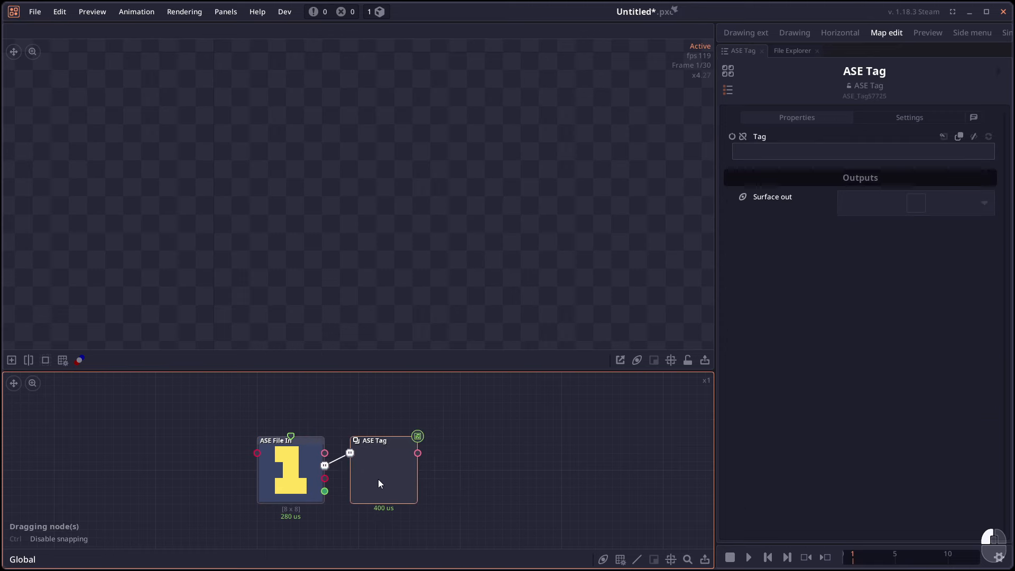
pyautogui.click(290, 470)
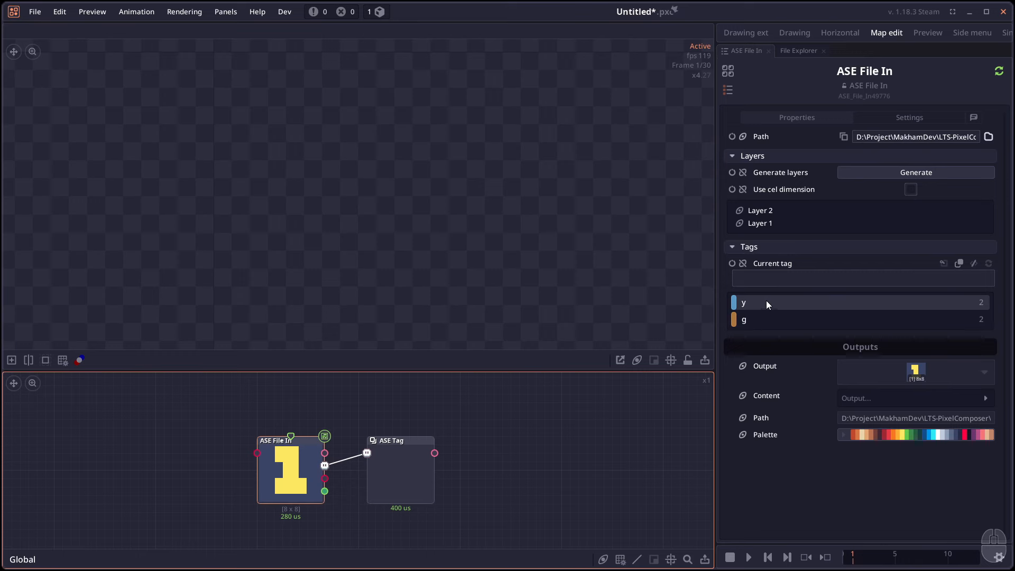
pyautogui.click(400, 466)
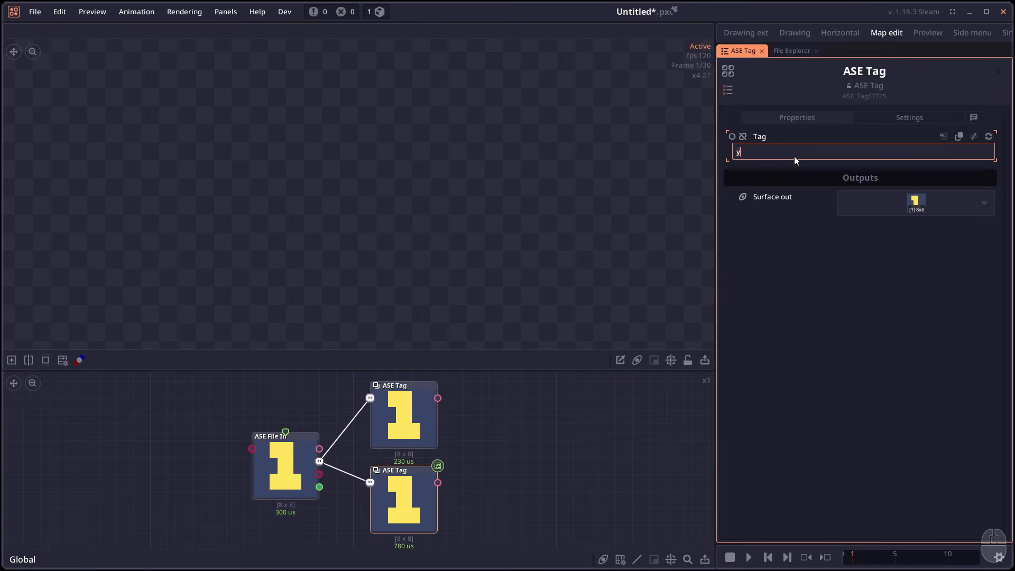
pyautogui.write('g')
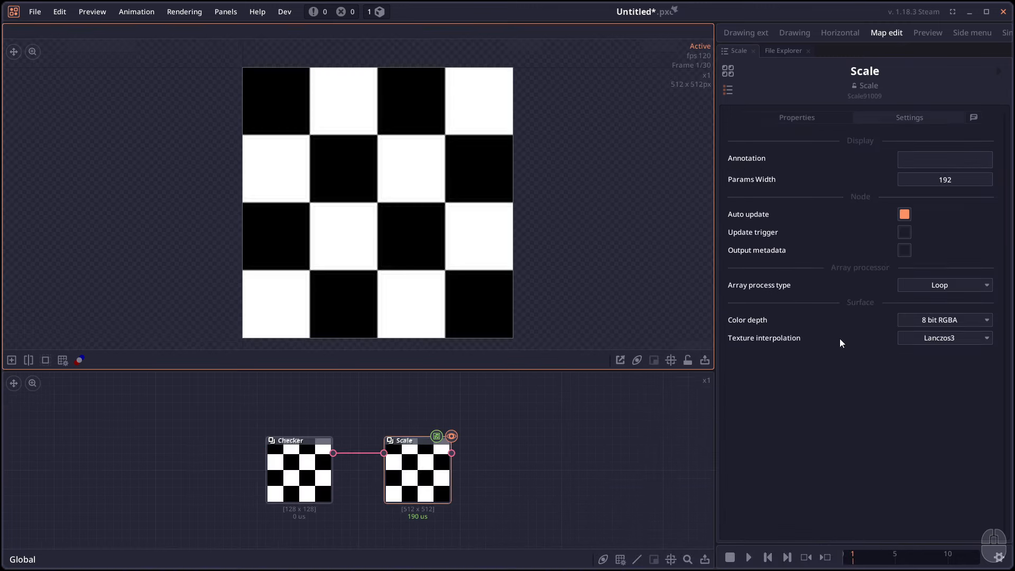
# Try Pixel texture interpolation on the Scale node, then switch it back to Lanczos3
pyautogui.click(943, 337)
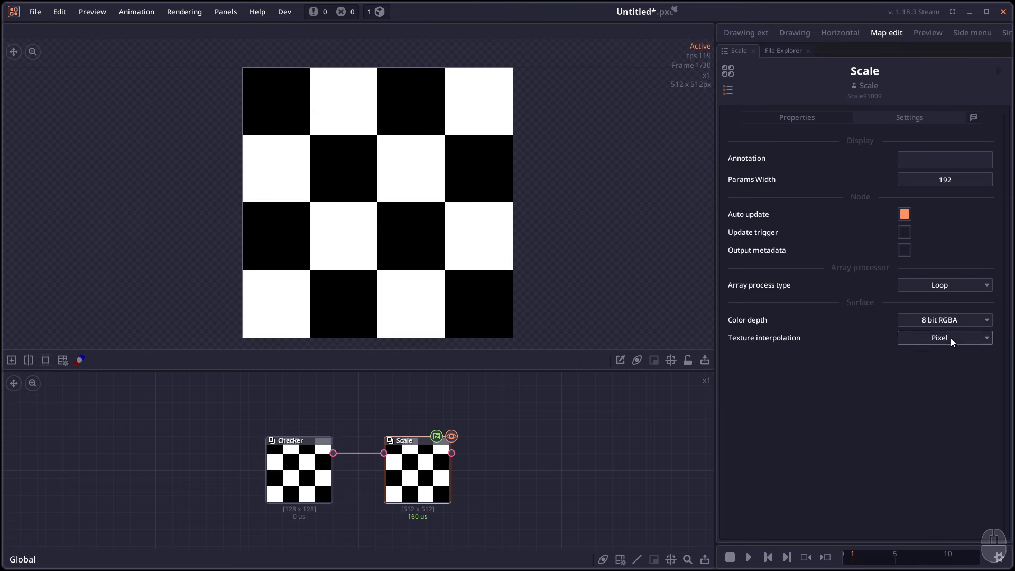
pyautogui.click(944, 337)
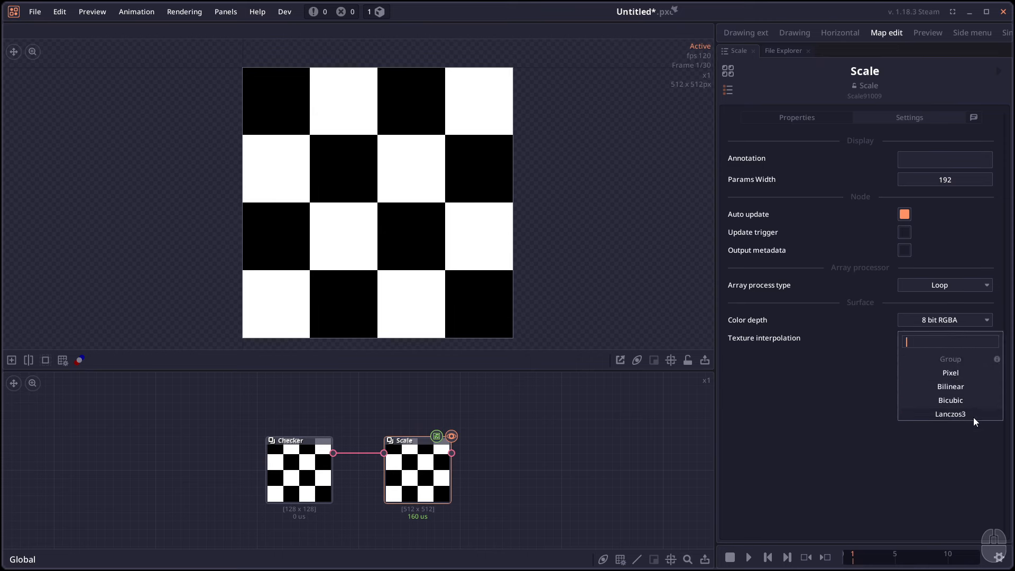
pyautogui.click(950, 413)
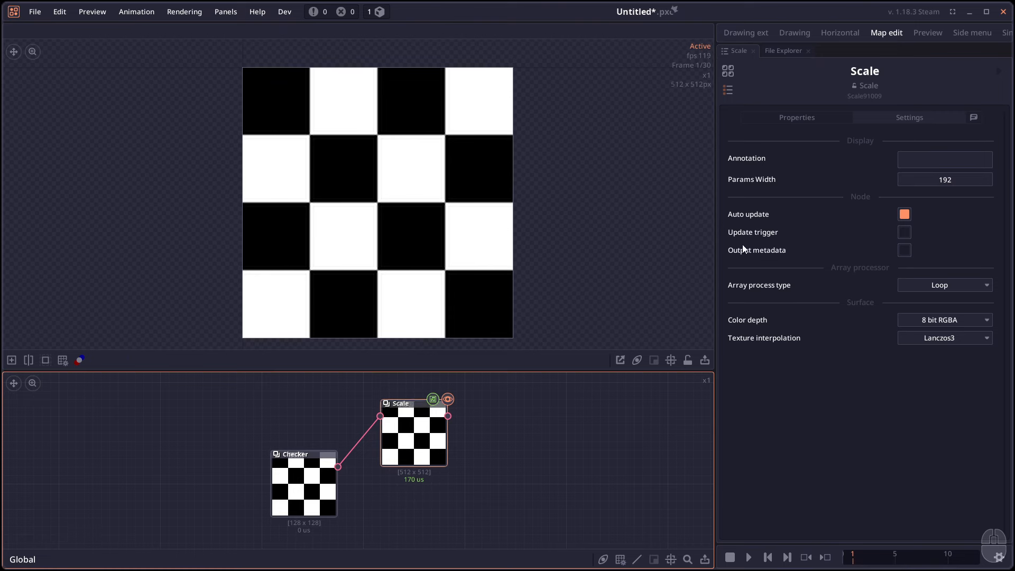
pyautogui.moveTo(804, 243)
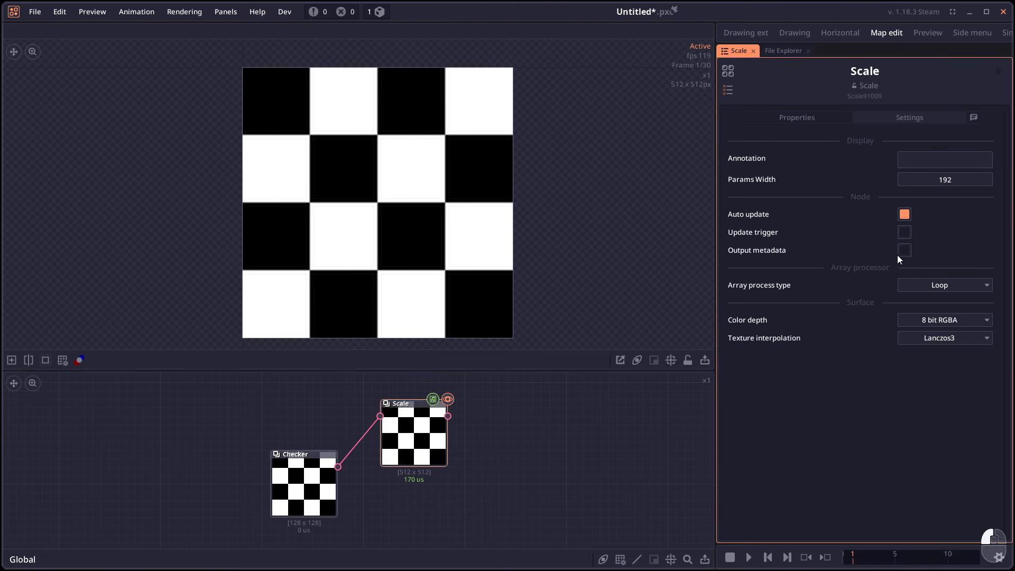
# Enable the Scale node's Output metadata and rename the node to 'New name'
pyautogui.click(904, 250)
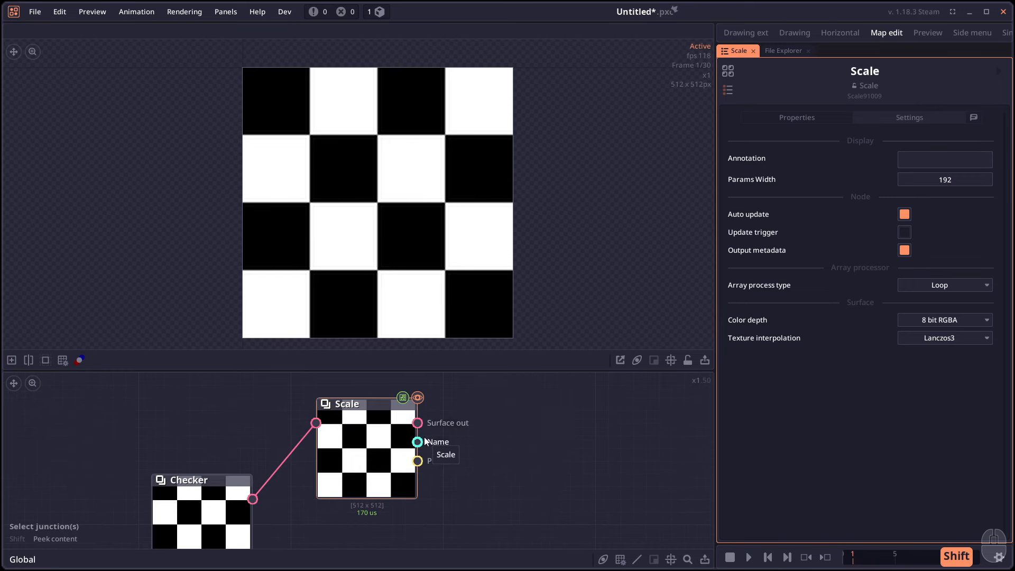
pyautogui.moveTo(418, 460)
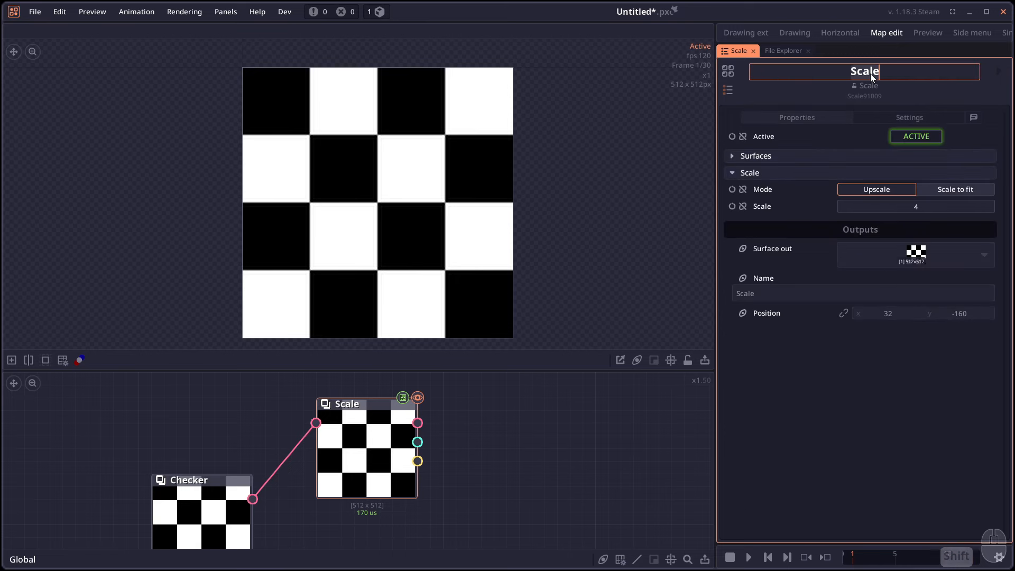
pyautogui.write('New name')
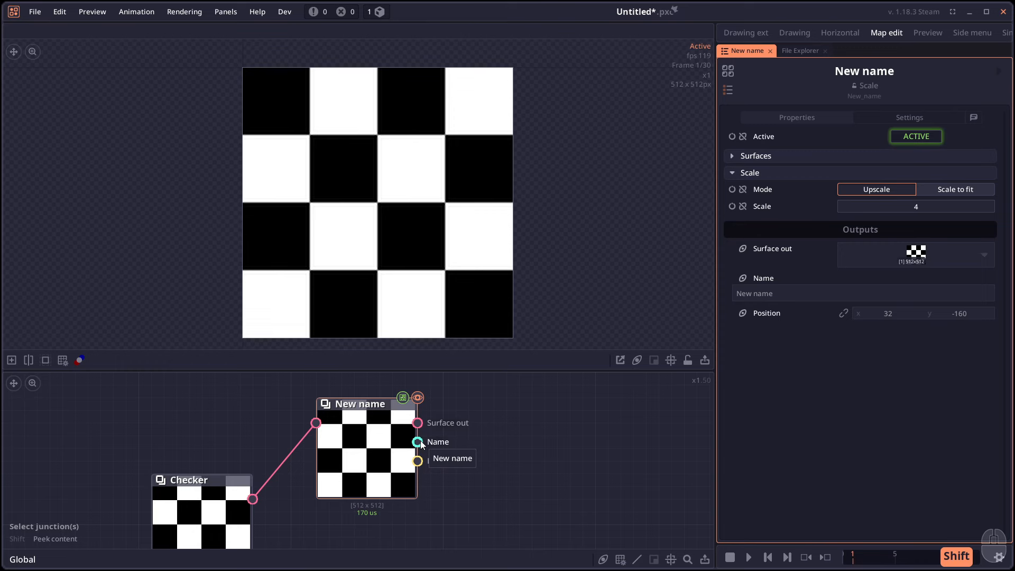
pyautogui.moveTo(418, 460)
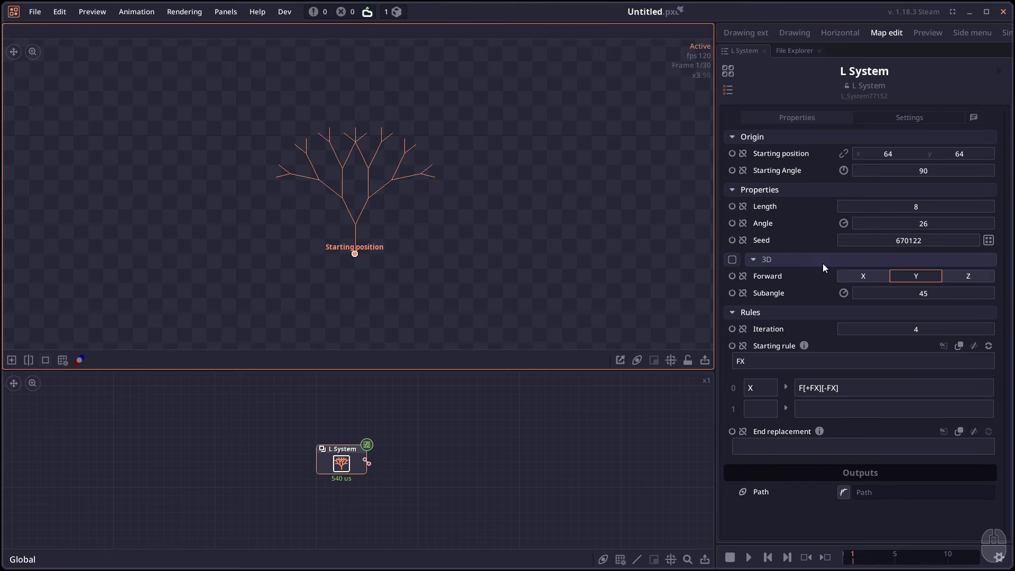
# Enable the L System's 3D option, keeping Forward along Z
pyautogui.click(732, 259)
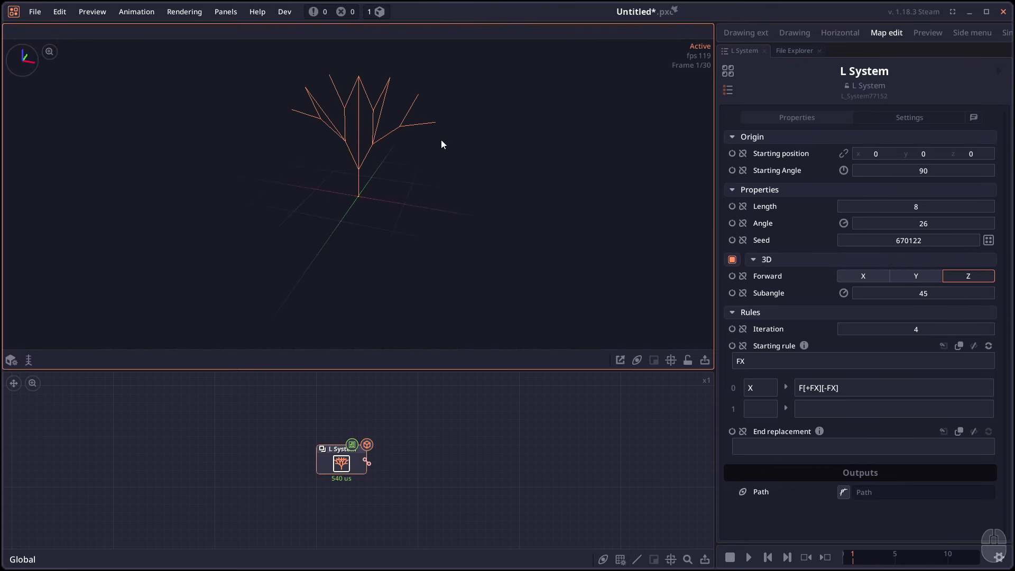
pyautogui.moveTo(810, 347)
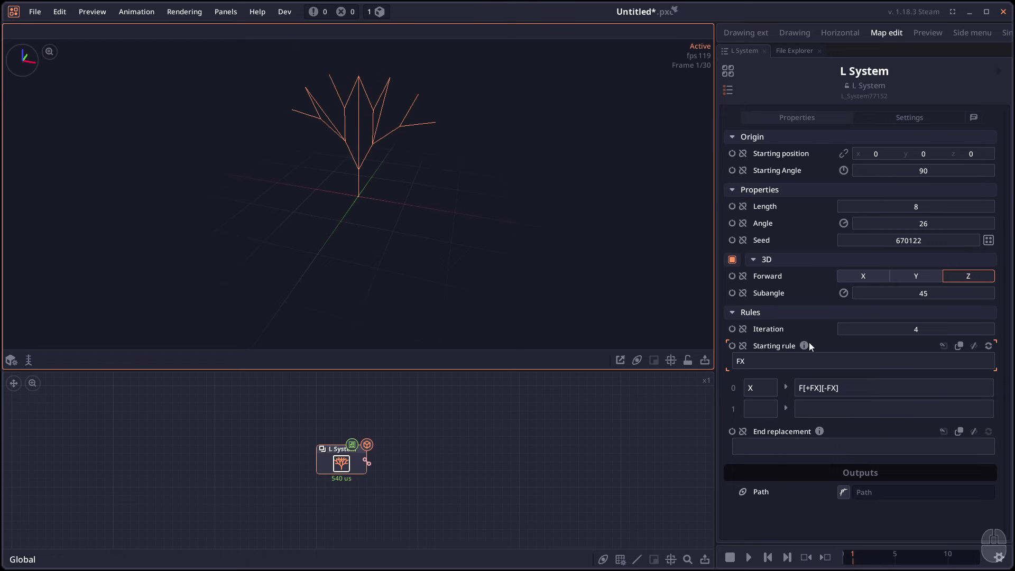
pyautogui.click(805, 346)
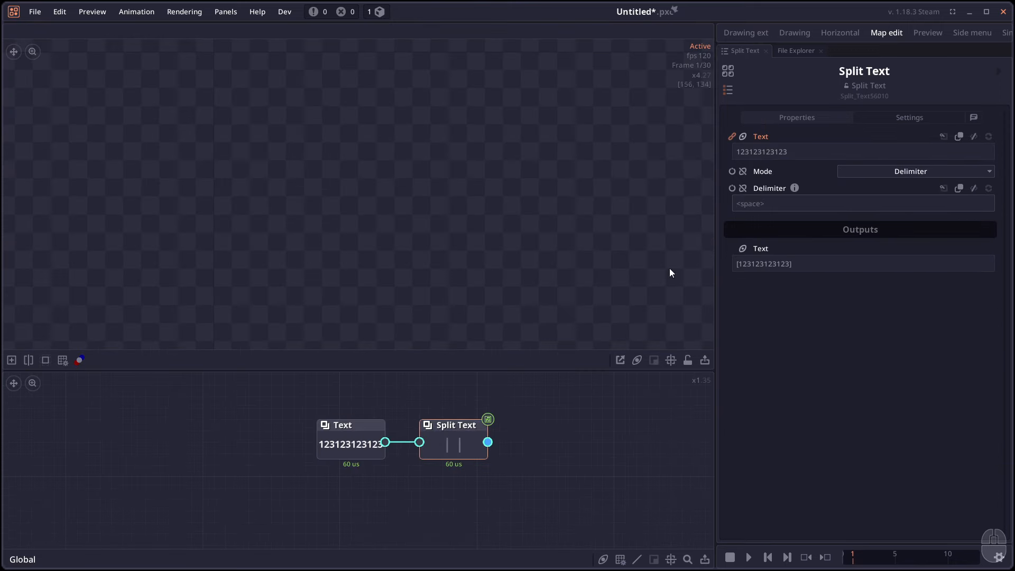
# Change Split Text mode from Delimiter to Periodic with a period of 3
pyautogui.click(915, 171)
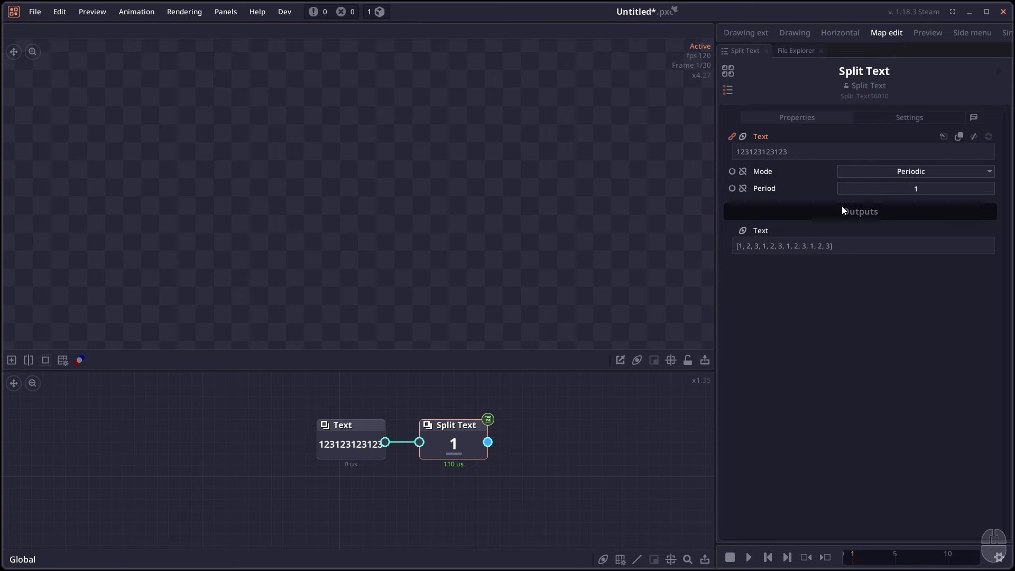
pyautogui.click(915, 171)
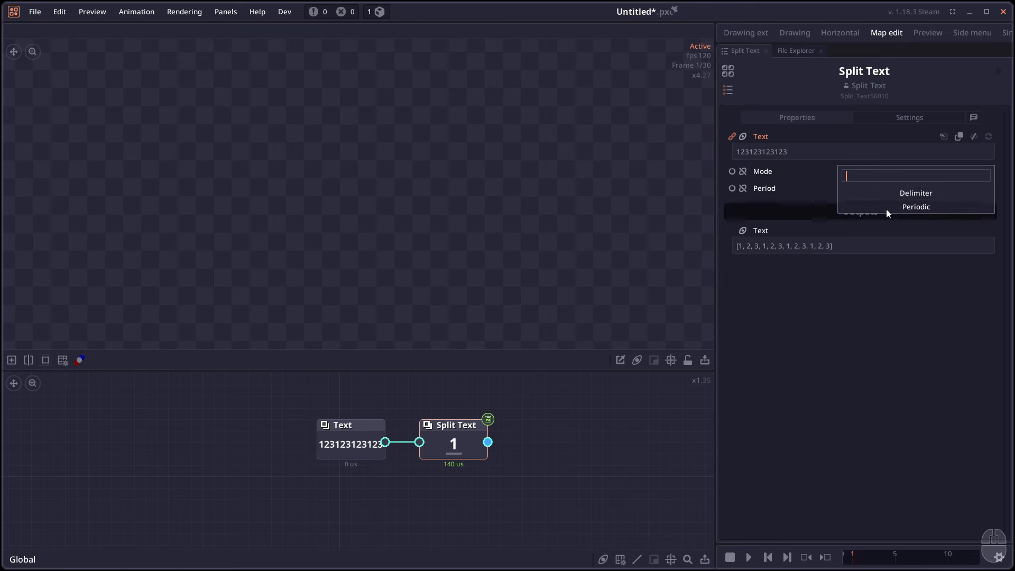
pyautogui.click(915, 206)
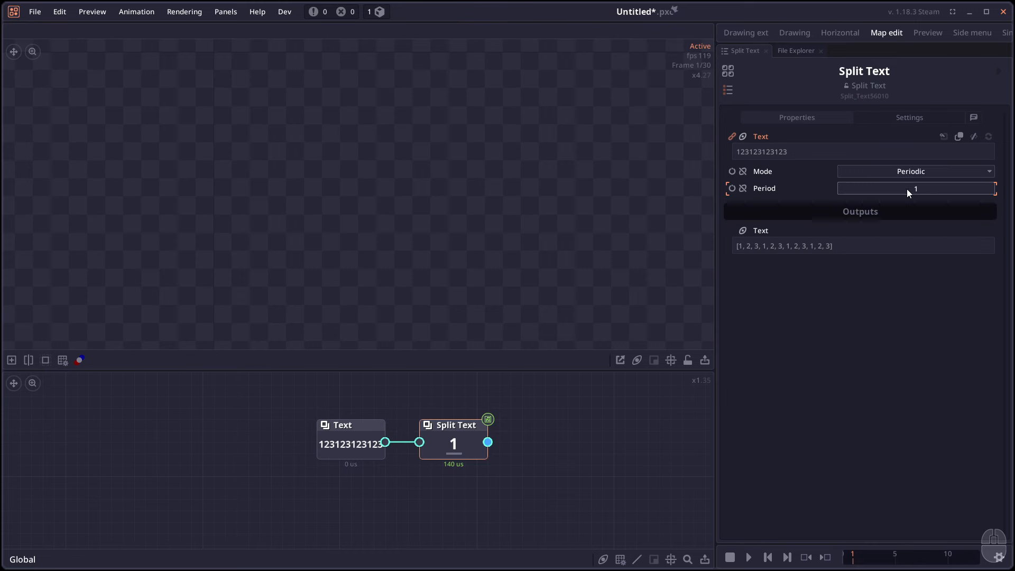
pyautogui.write('3')
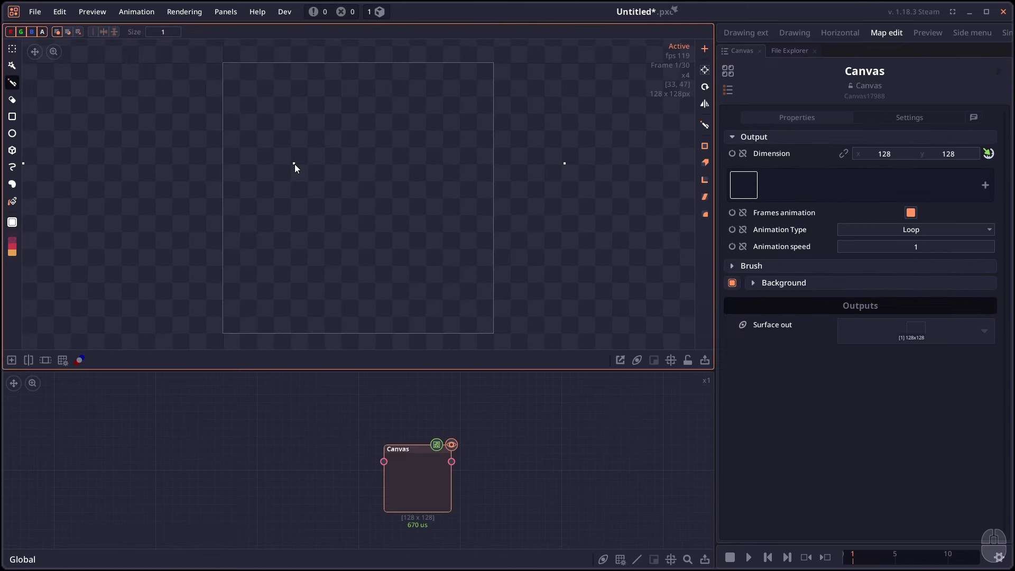
# Draw two white freehand strokes on the 128×128 canvas in the tiled preview
pyautogui.click(45, 359)
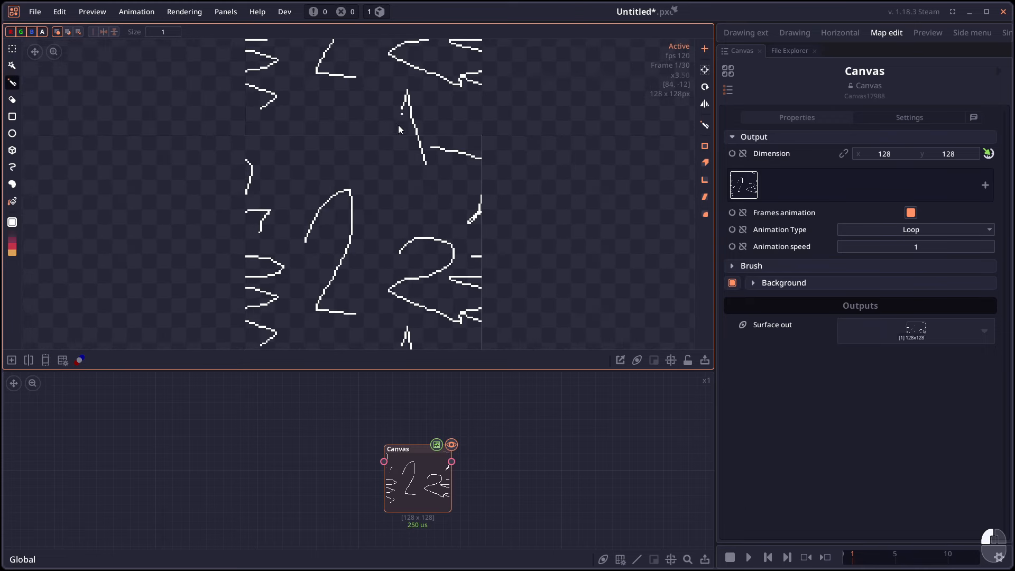
pyautogui.click(45, 360)
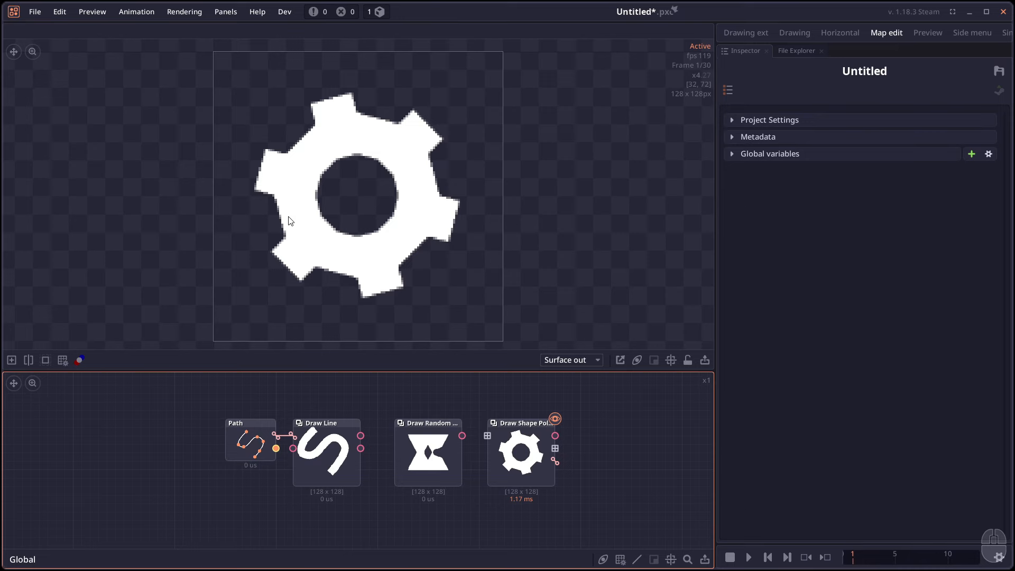
# Select the Draw Shape Polygon gear node to show its properties with SSAA at 2x
pyautogui.click(521, 451)
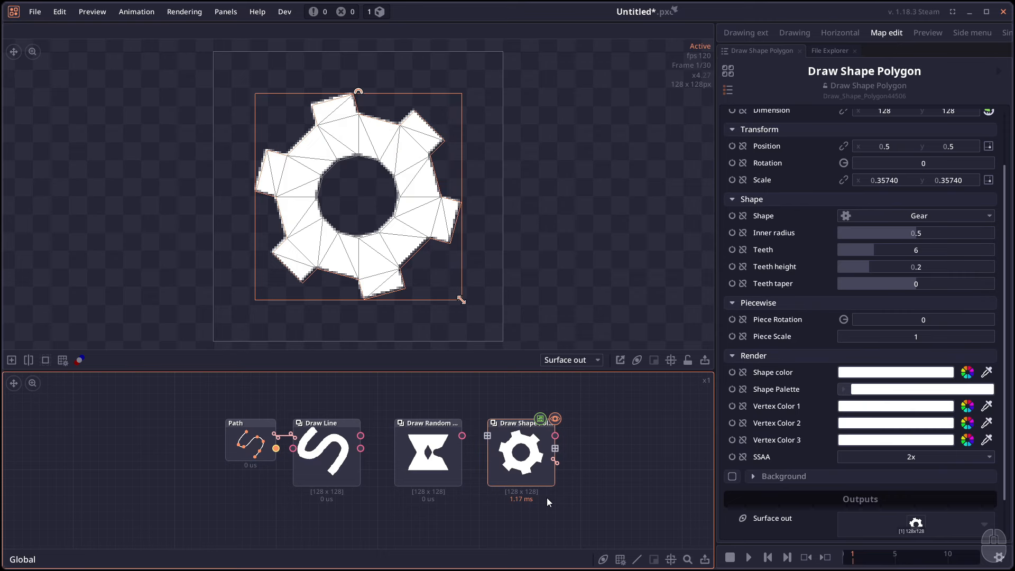
pyautogui.moveTo(359, 503)
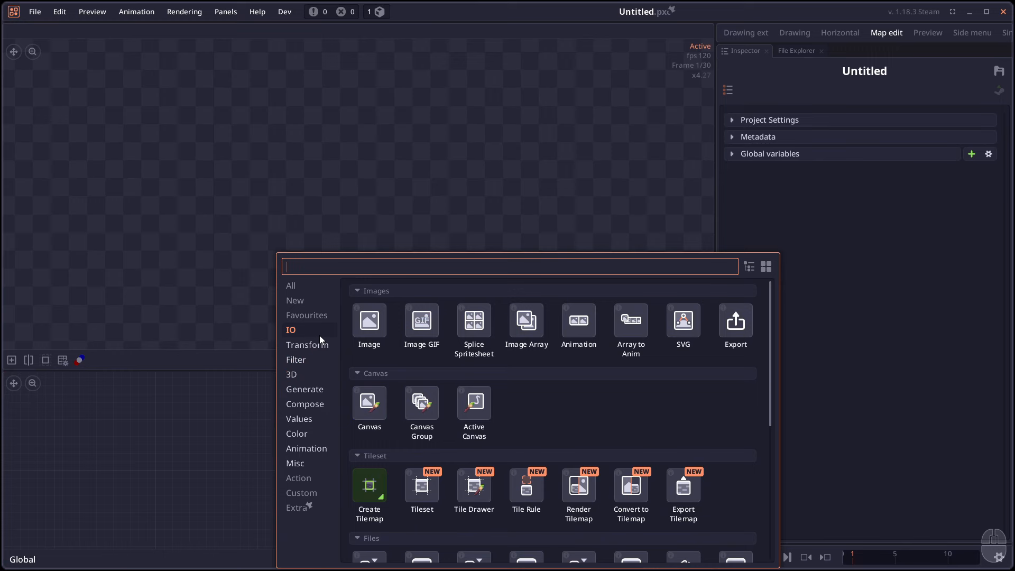
# Scroll the IO category of the Add Node dialog down to the Tileset nodes
pyautogui.scroll(-3)
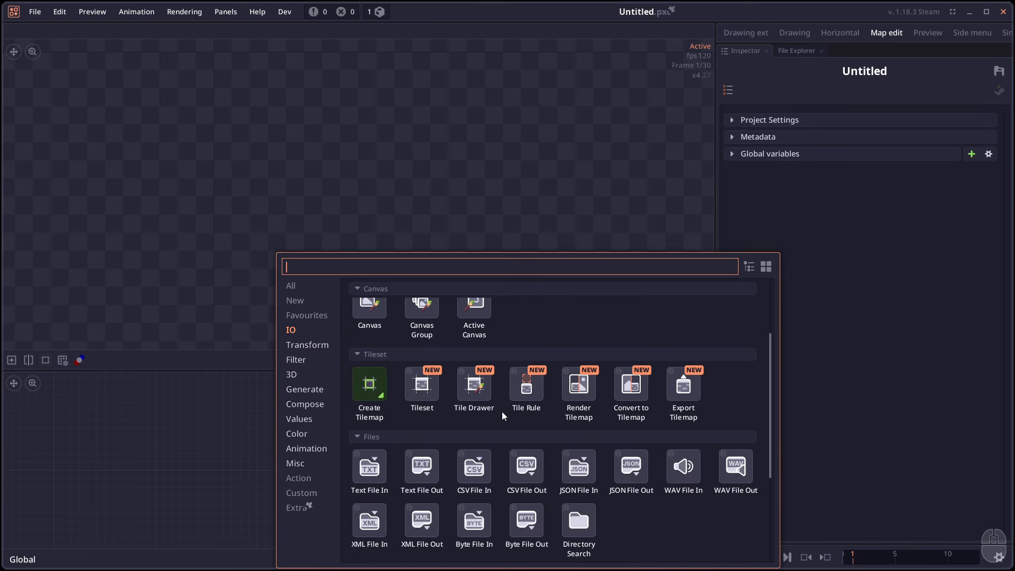
pyautogui.moveTo(524, 419)
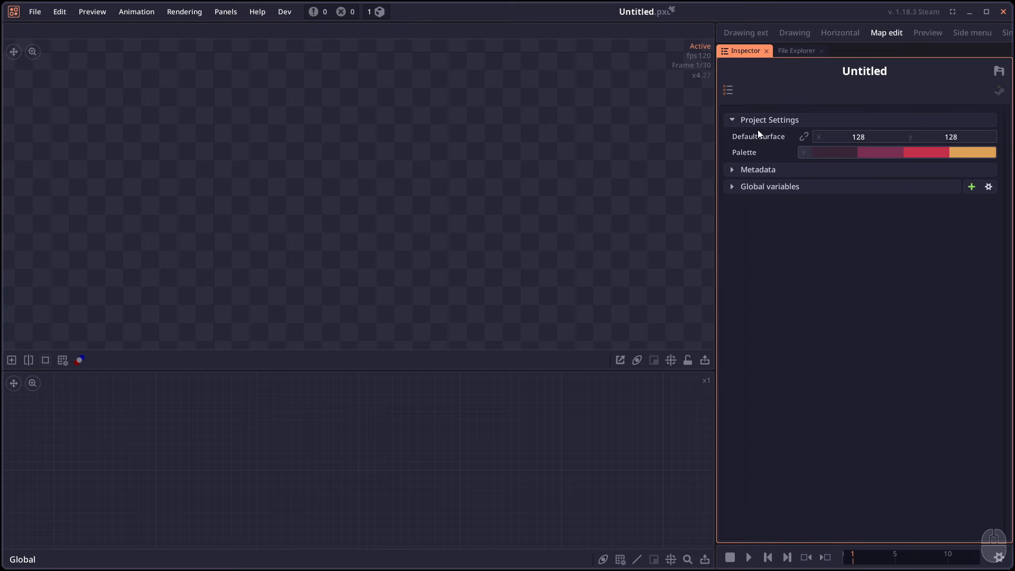
pyautogui.moveTo(324, 419)
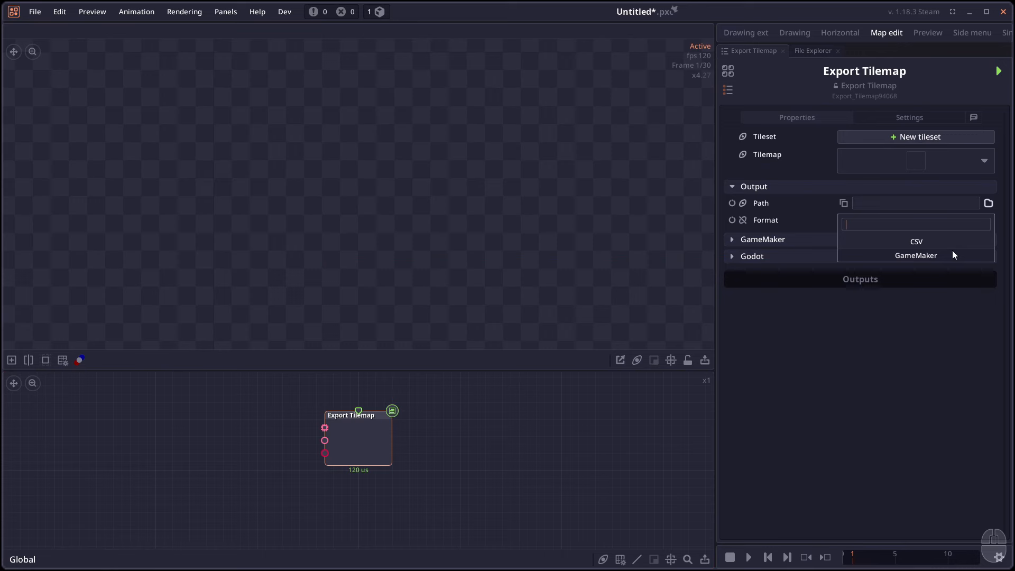
# Choose CSV as the Export Tilemap node's output format
pyautogui.click(916, 241)
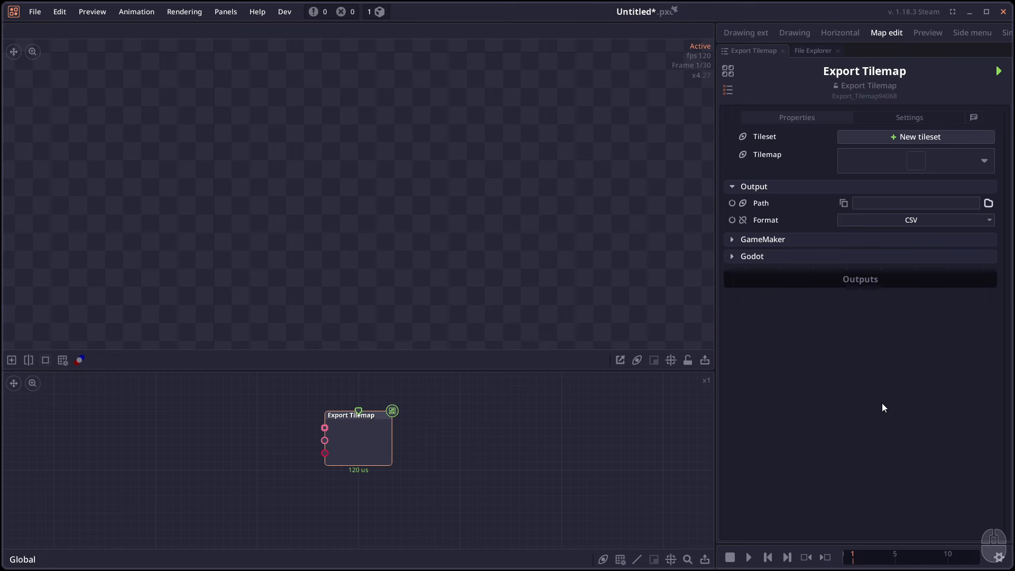
pyautogui.moveTo(160, 431)
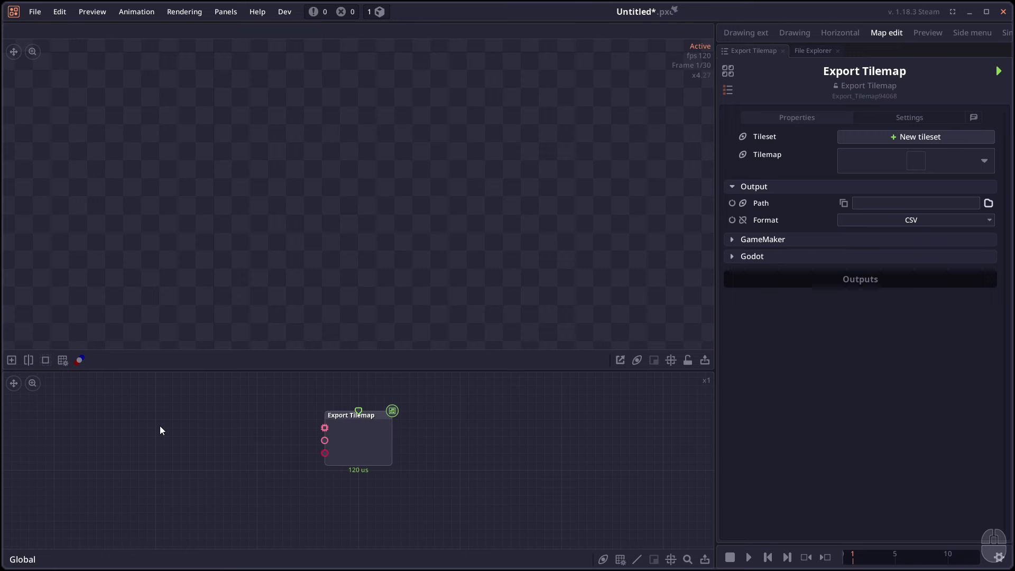